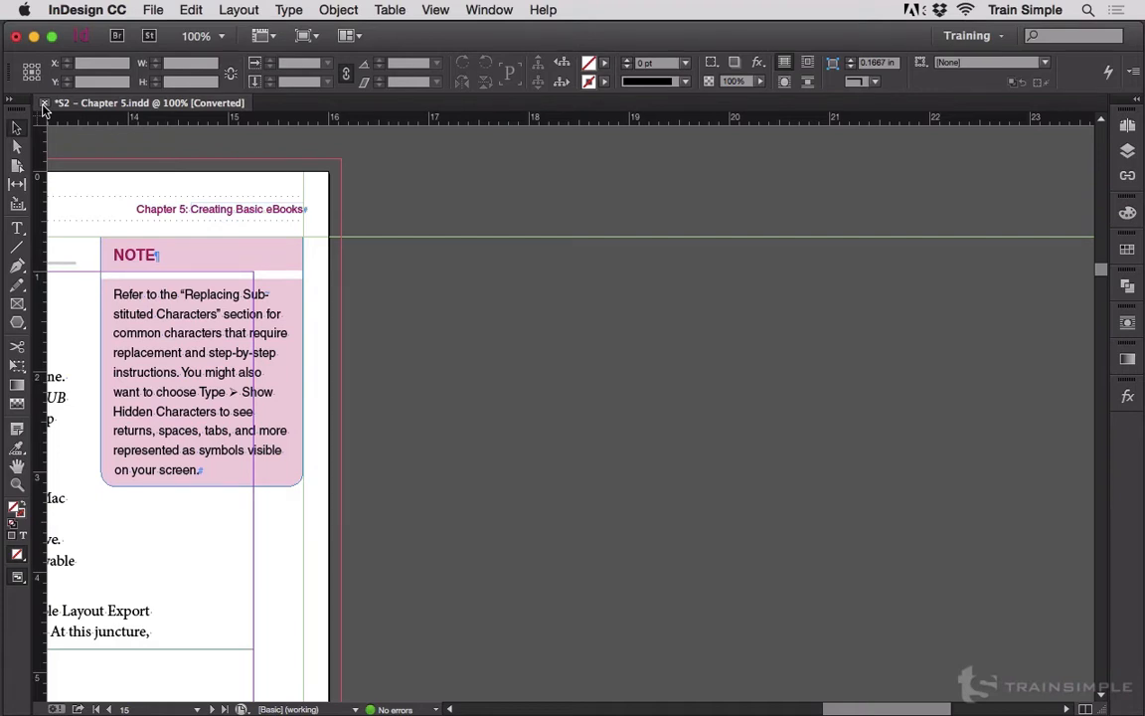
mouse_move(5, 199)
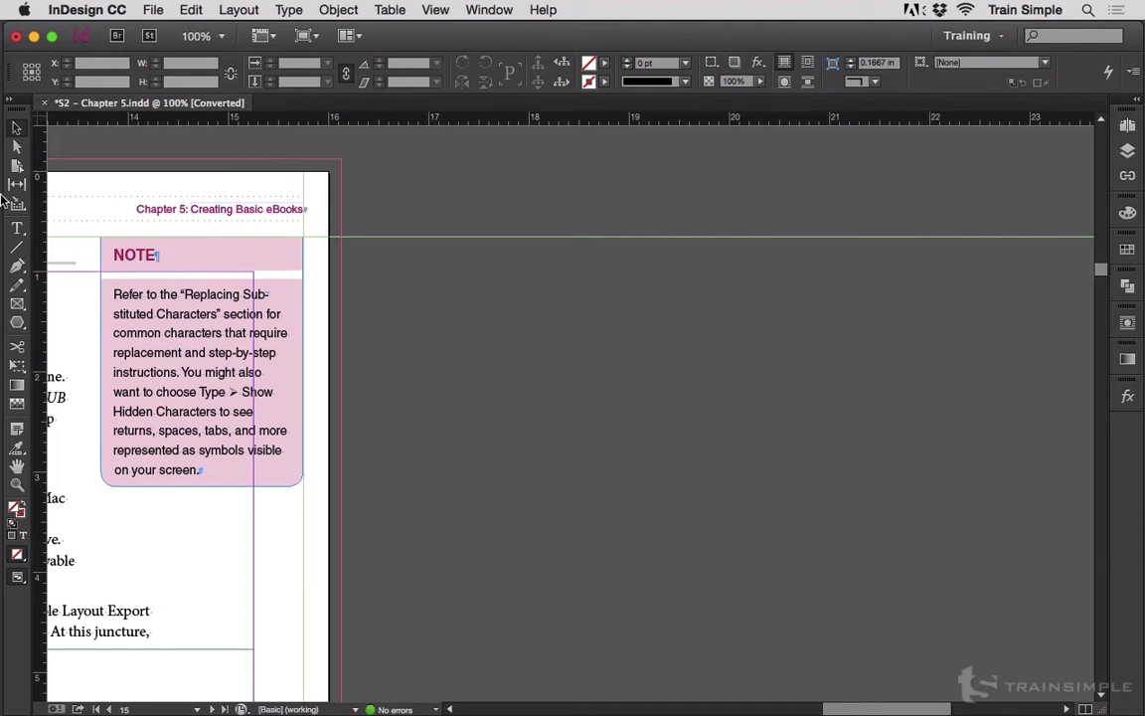
Draw a large text frame right of the page and type 'Lots of wasted space, huh?'.
drag(394, 187, 444, 282)
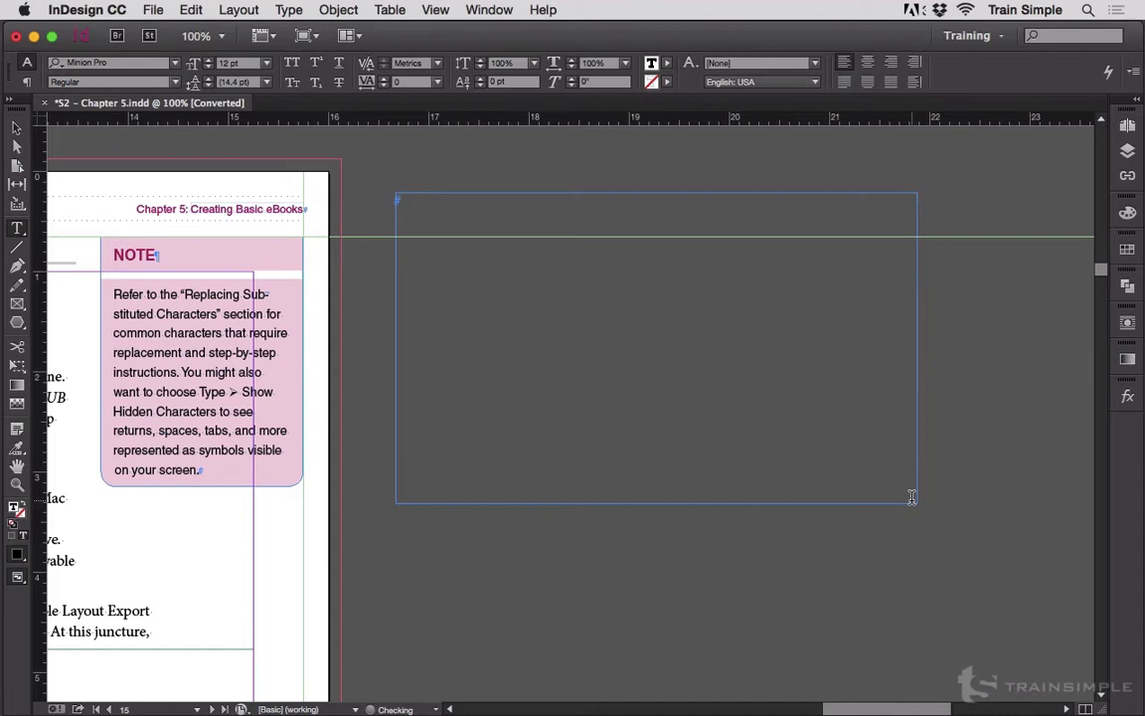
text(Los of wast)
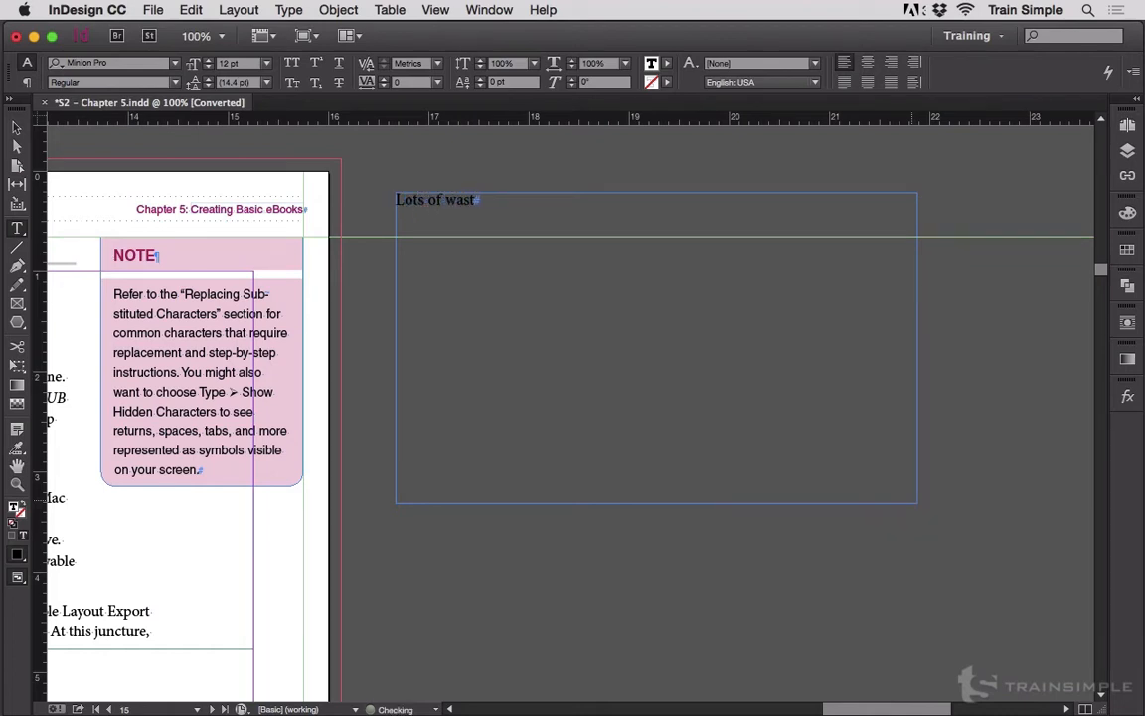
text(ed space, huh)
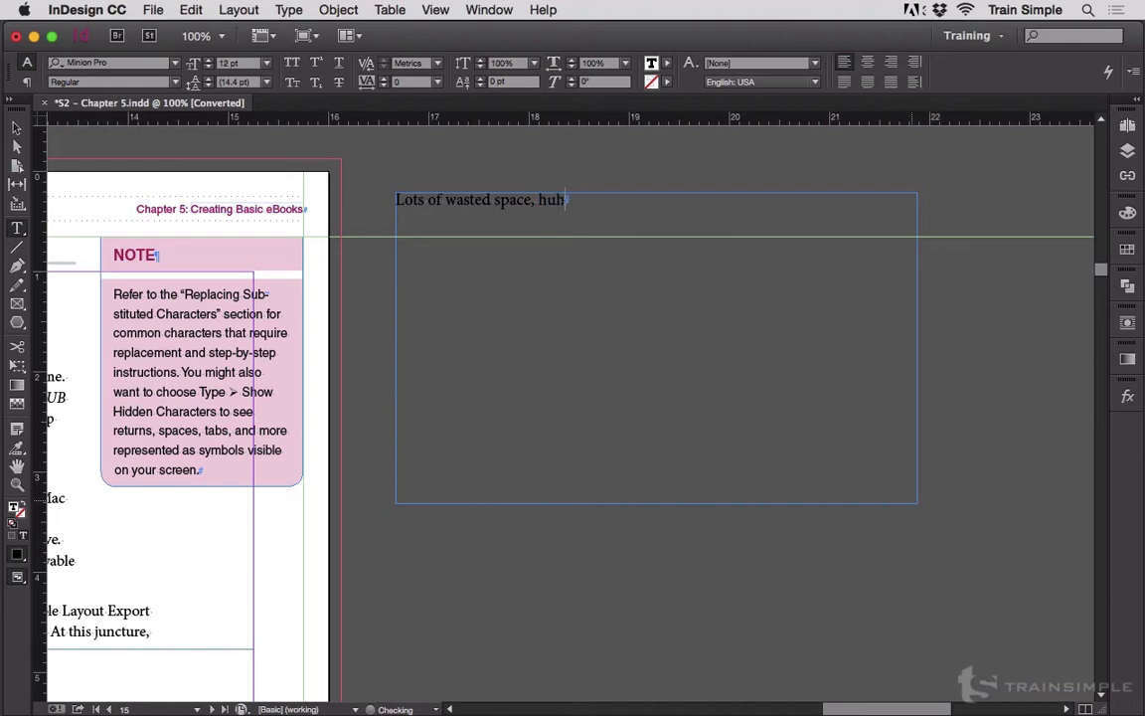
text(?)
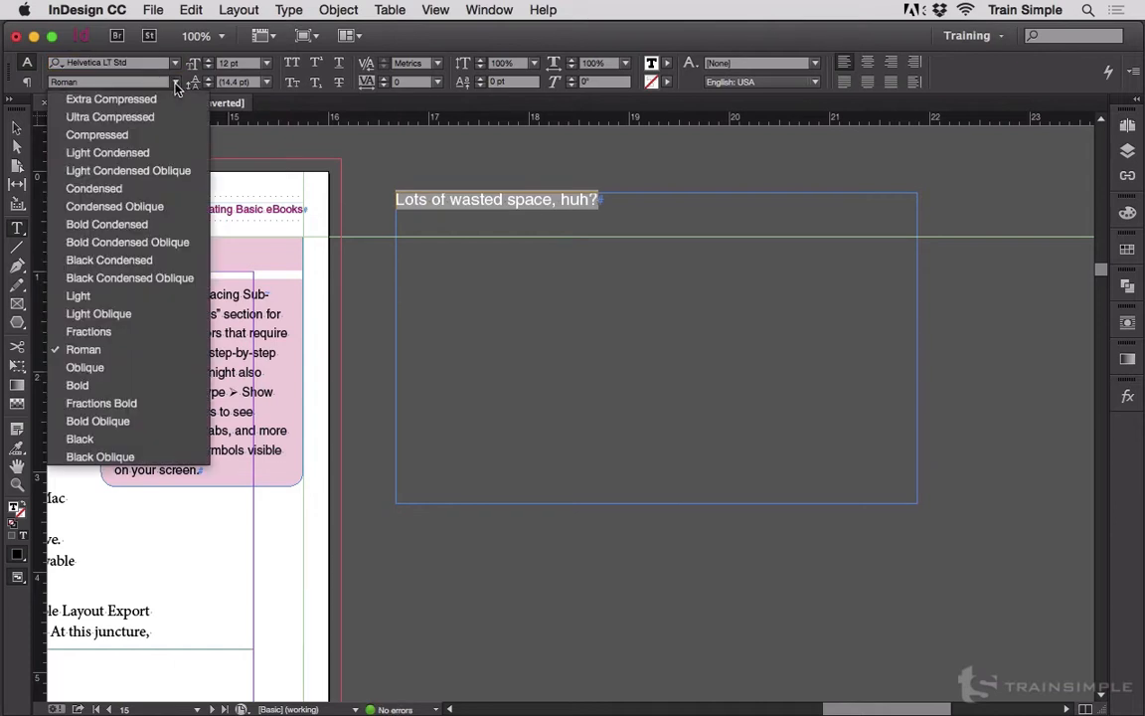
mouse_move(106, 224)
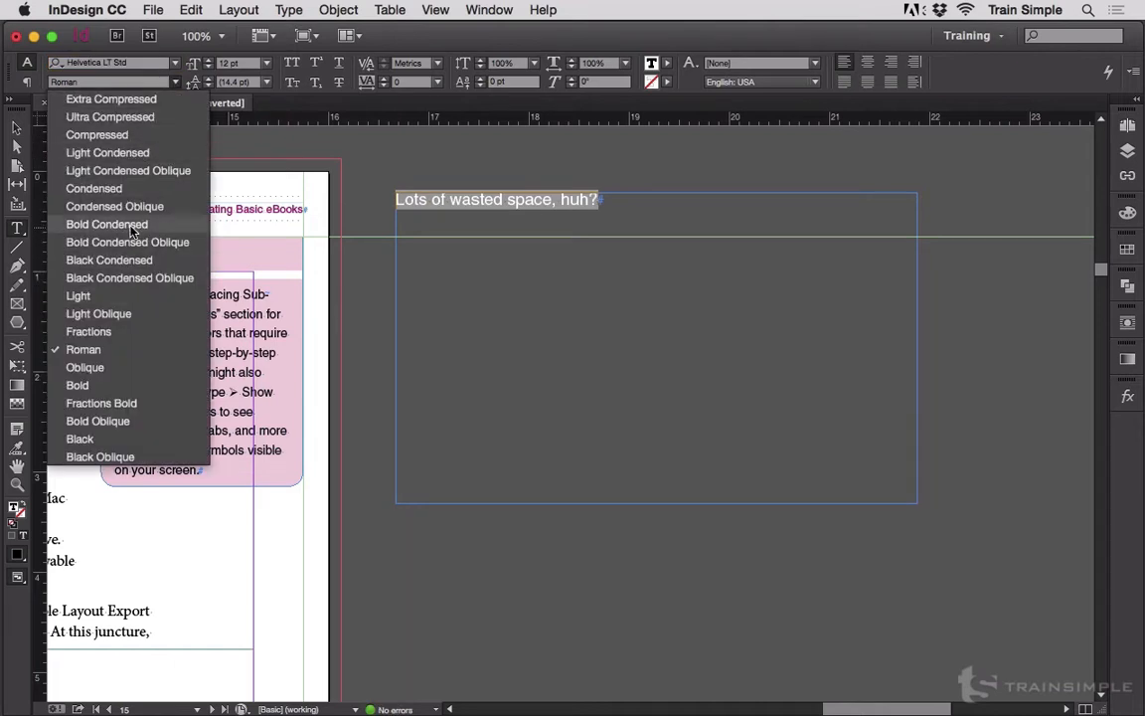
Make the 'Lots of wasted space, huh?' sentence bold.
click(77, 385)
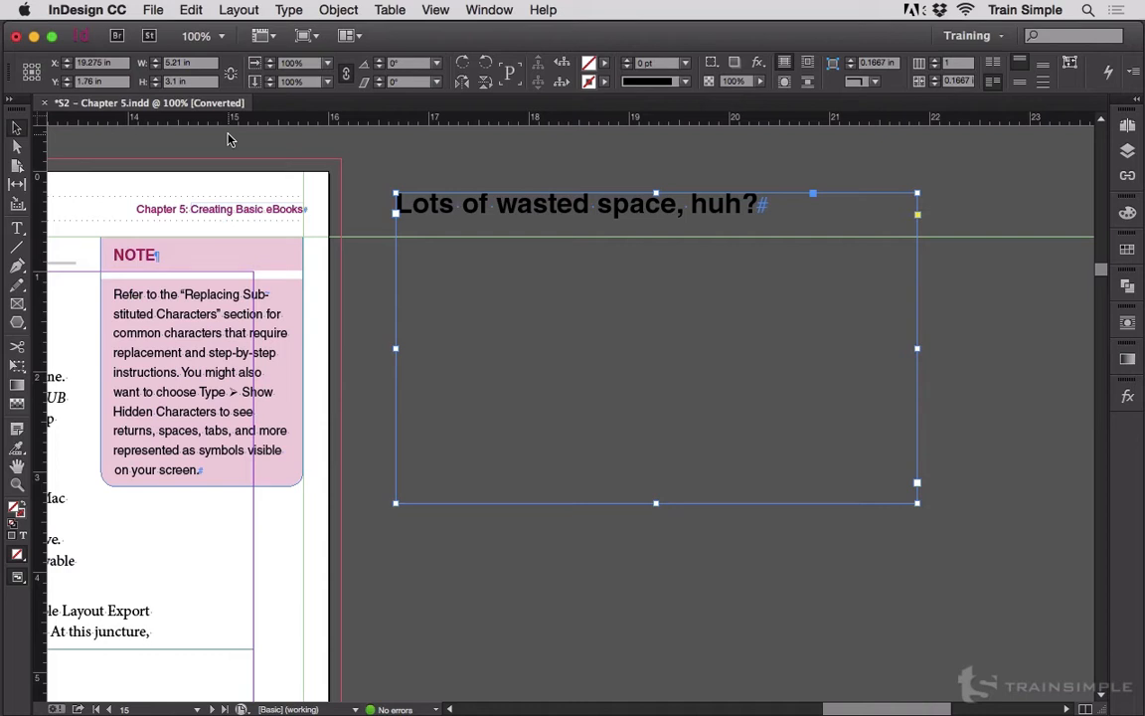
mouse_move(711, 553)
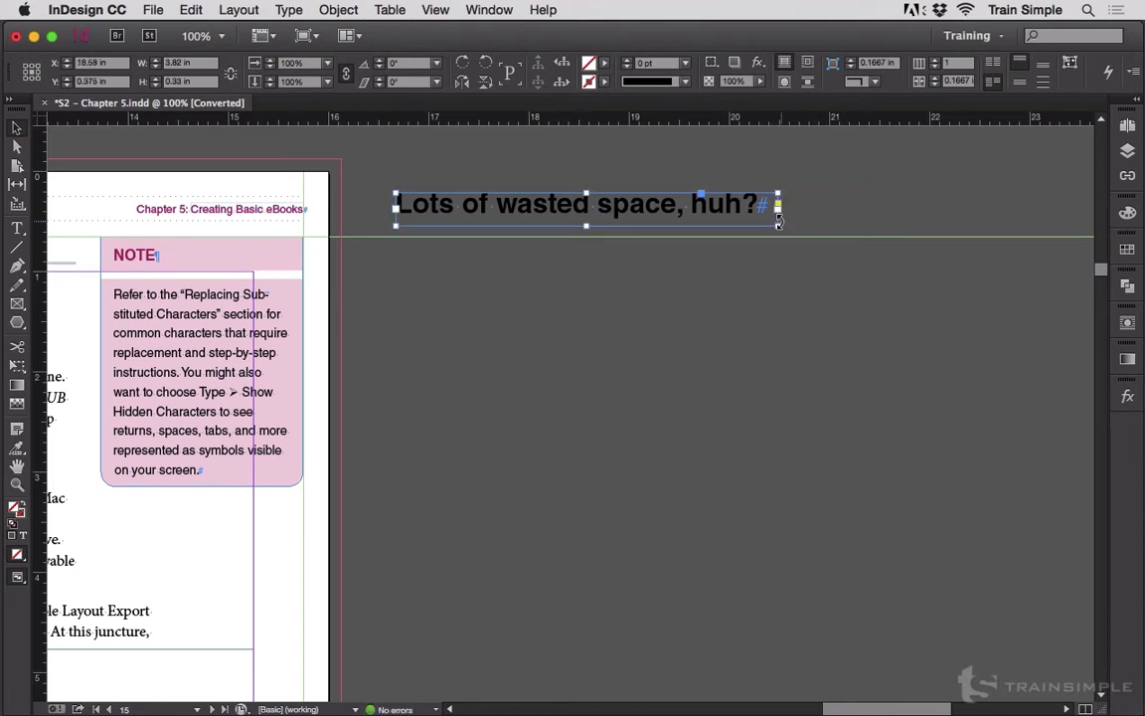
Shrink the sentence's frame and apply Fit Frame to Content from its context menu.
drag(780, 224, 916, 502)
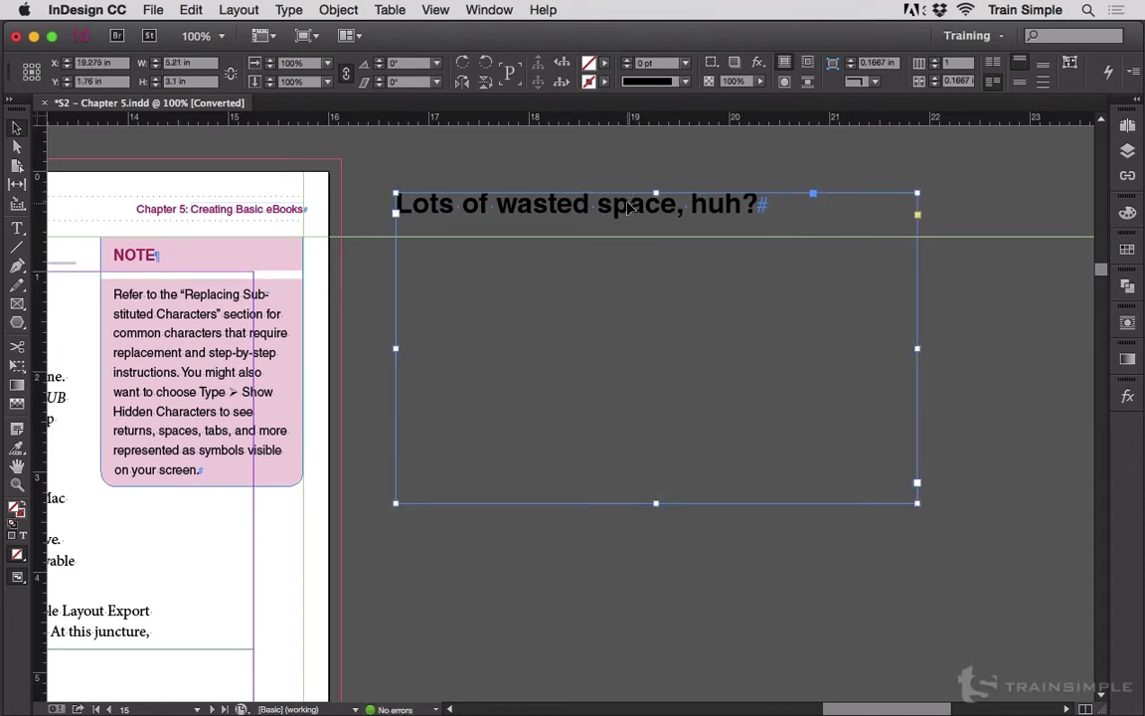
right_click(621, 368)
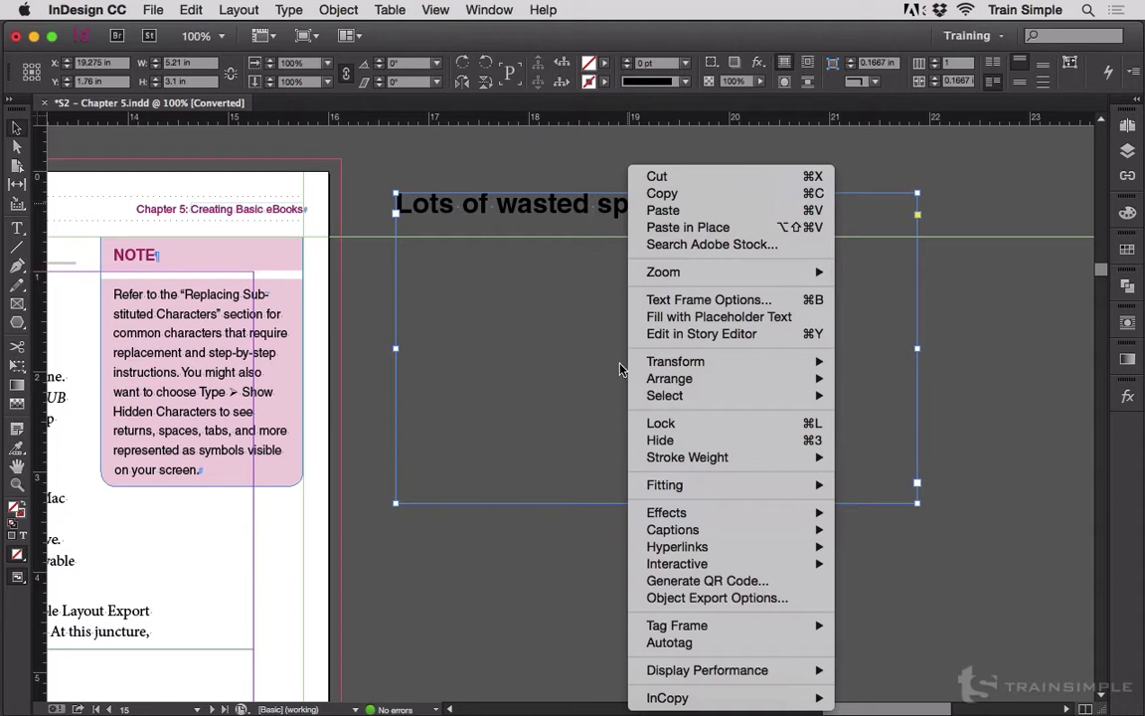
mouse_move(664, 484)
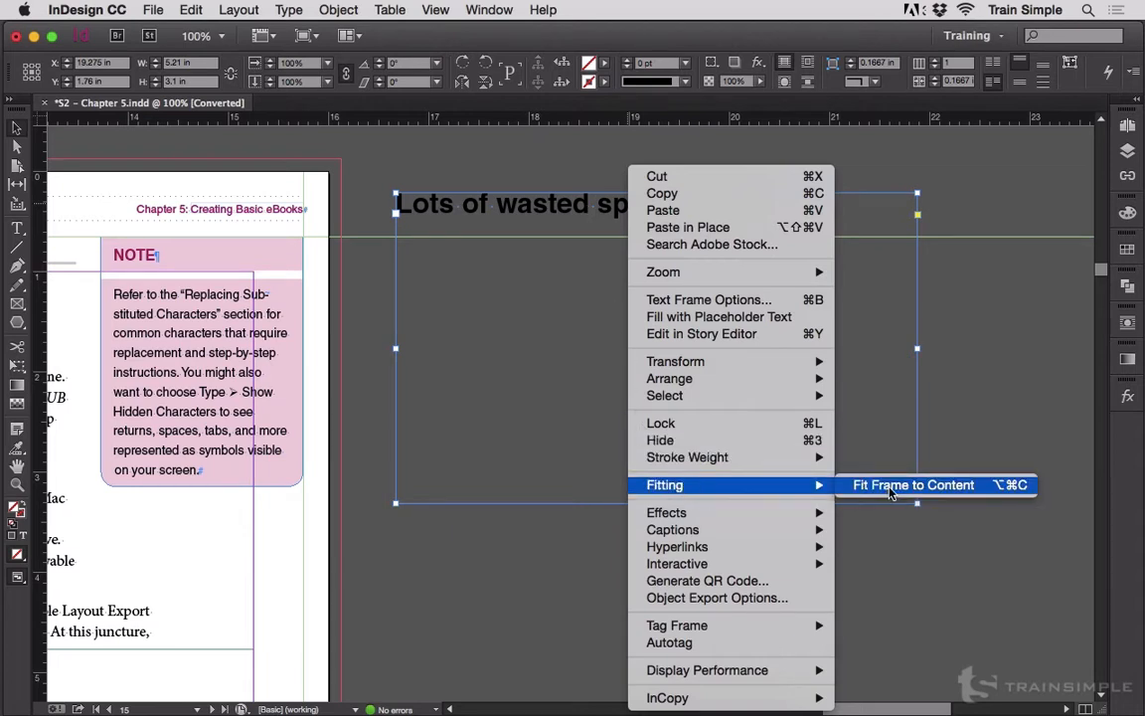
click(912, 484)
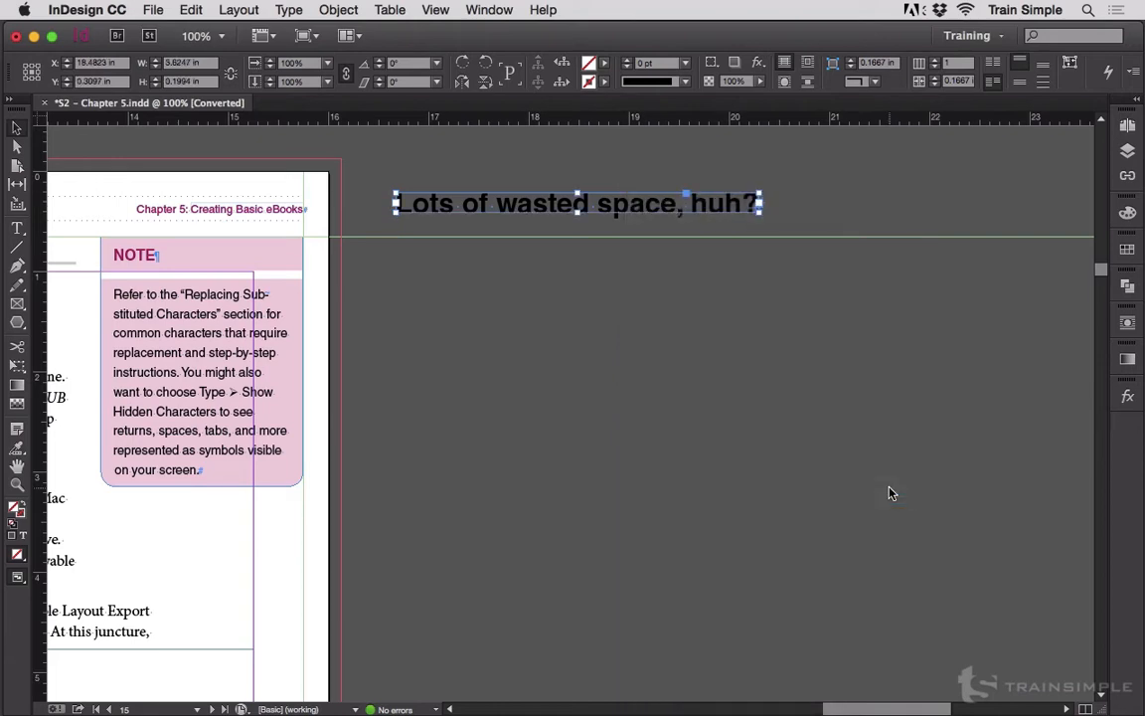
mouse_move(15, 206)
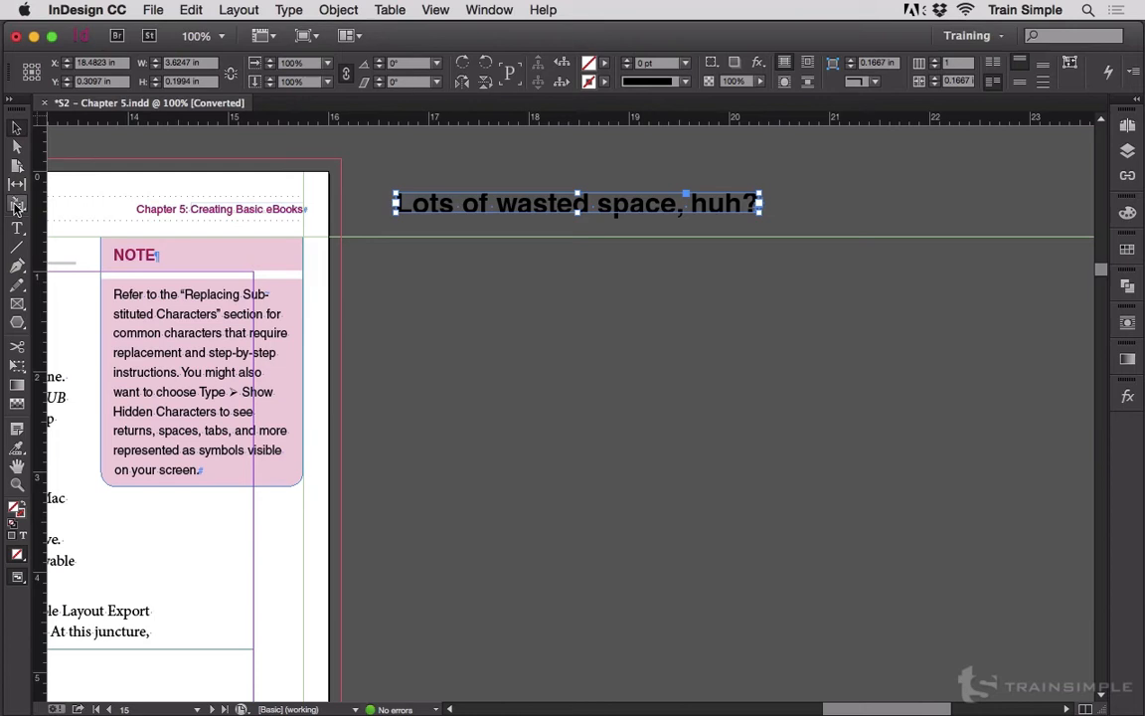
Restore the large empty frame through its context menu and retype 'huh?'.
click(17, 228)
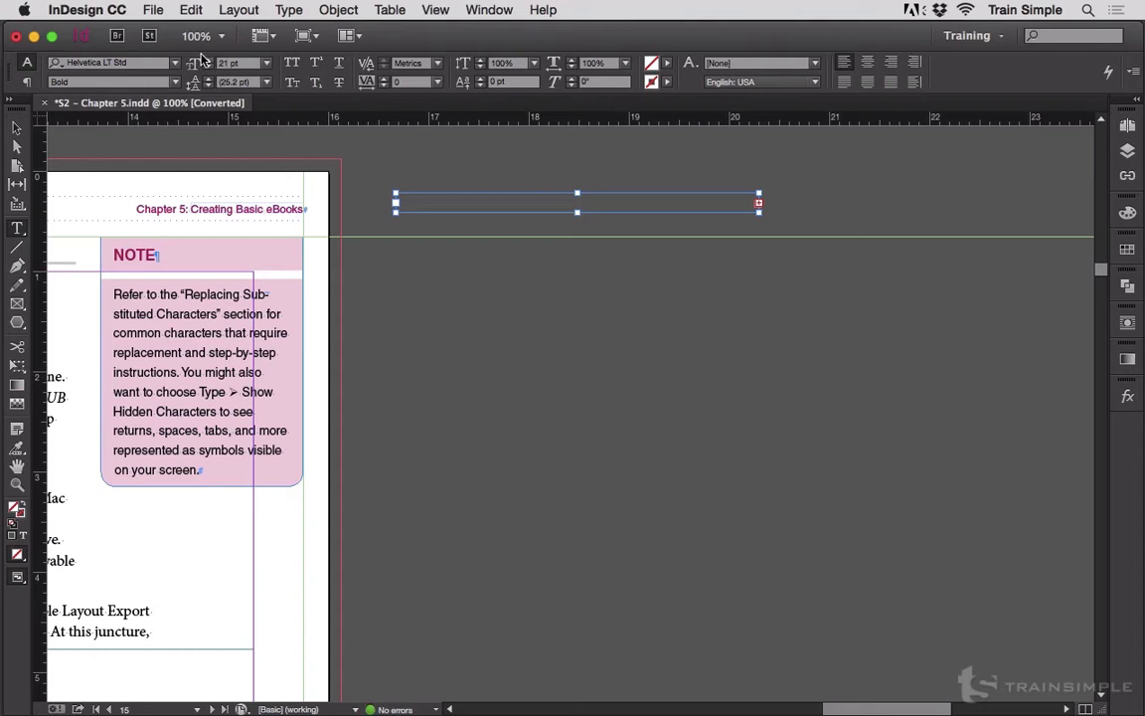
mouse_move(752, 211)
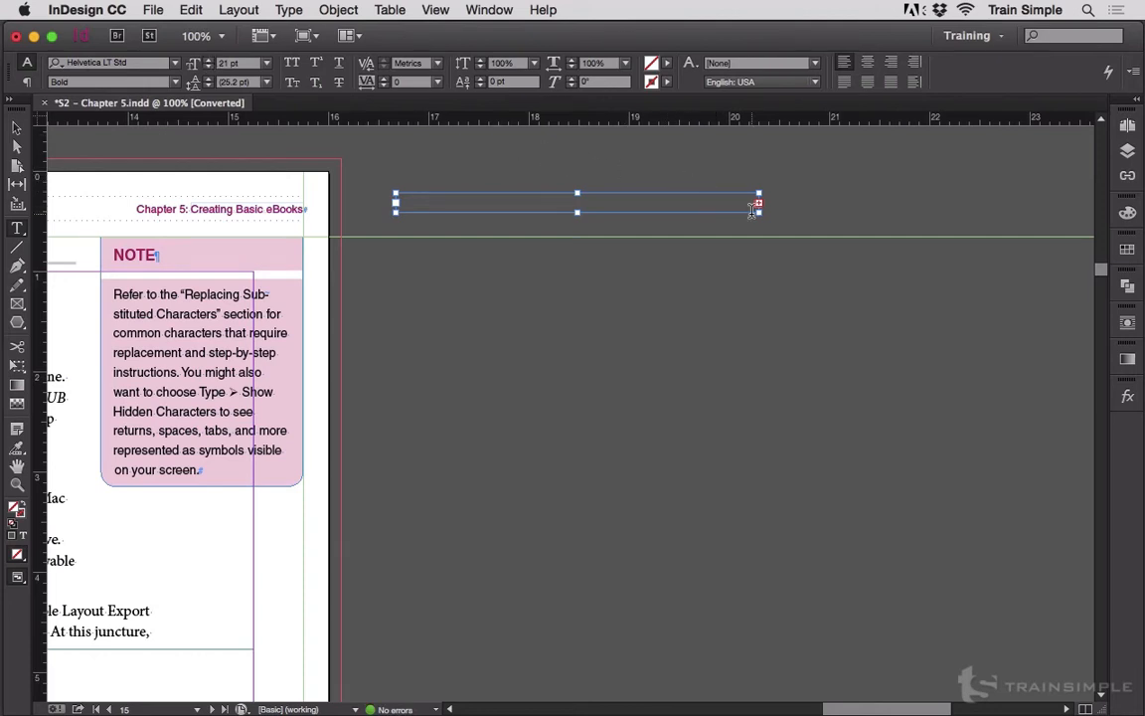
right_click(751, 208)
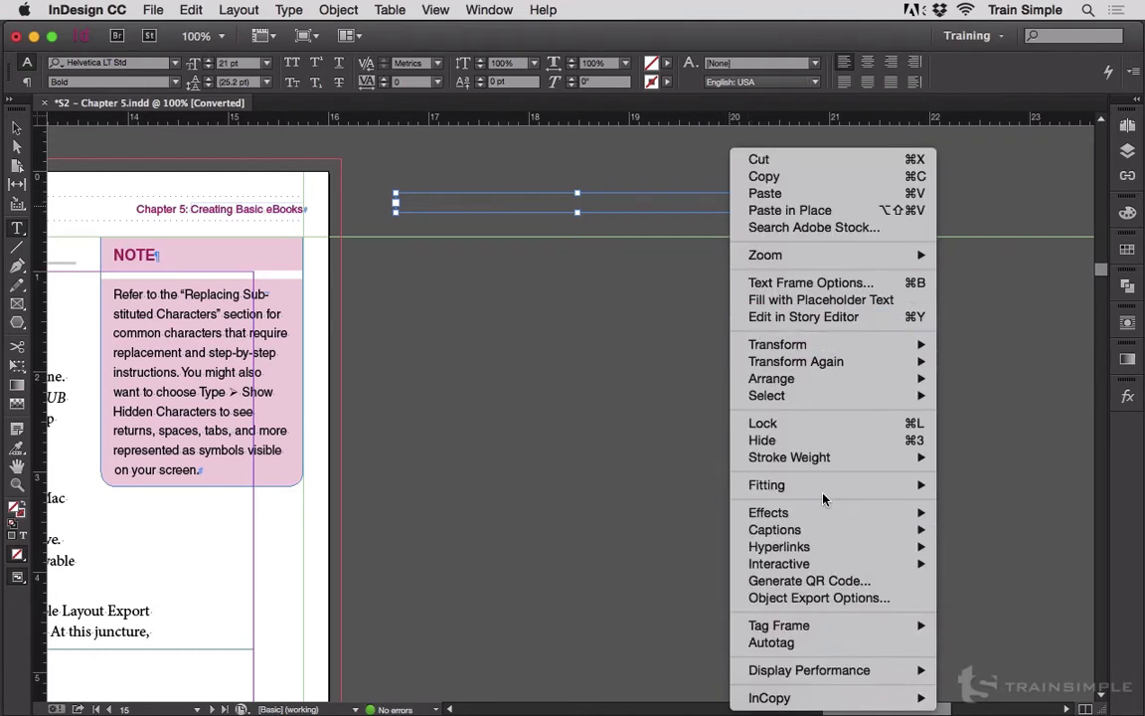
click(821, 299)
text(Lots of wasted space,)
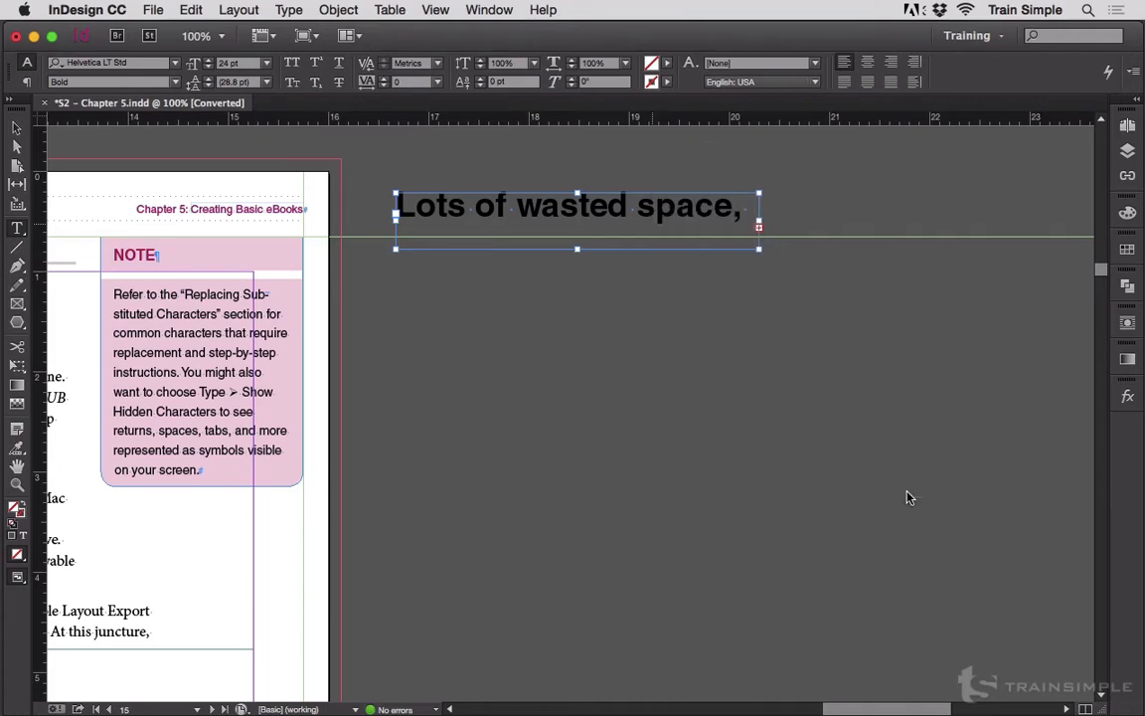
text(huh?)
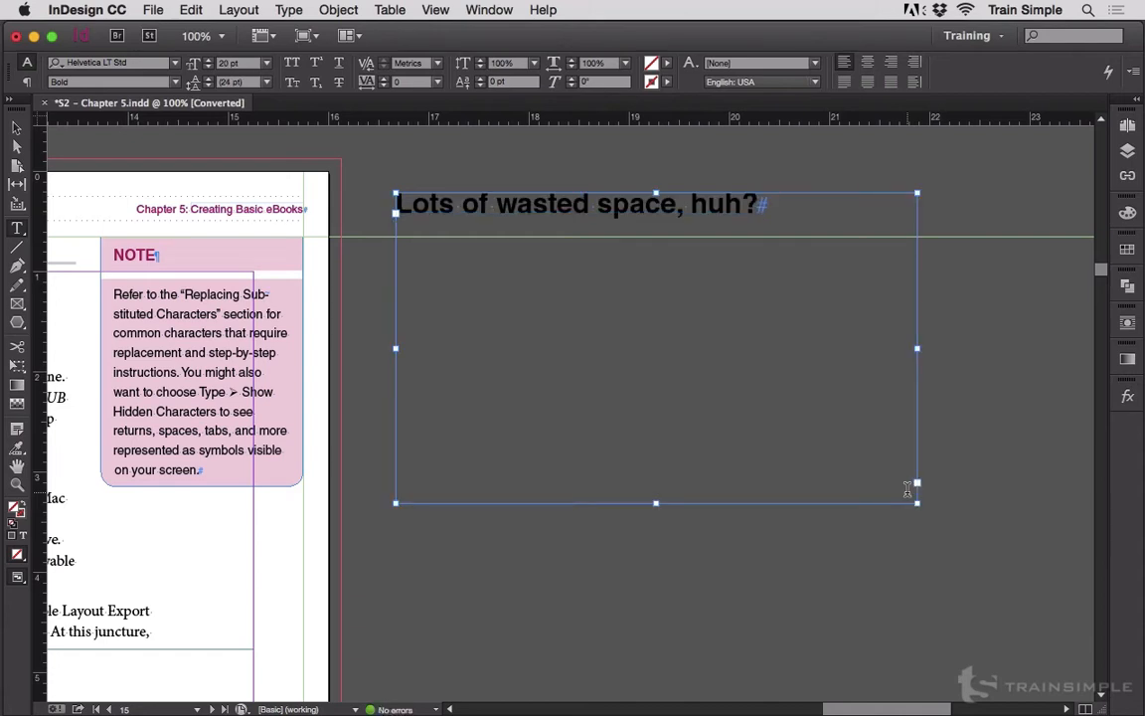
Append 'Watch what as I continue to type. This box gets longer and longer to fit the type!' to the NOTE.
click(16, 130)
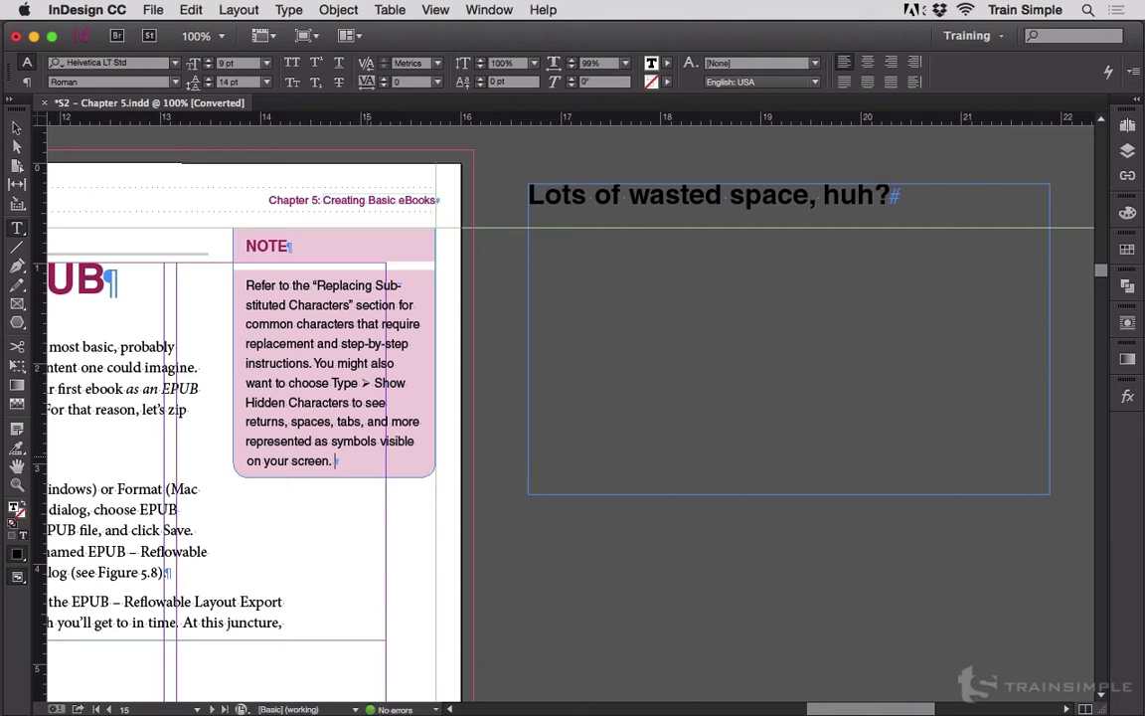
text(Watch what as)
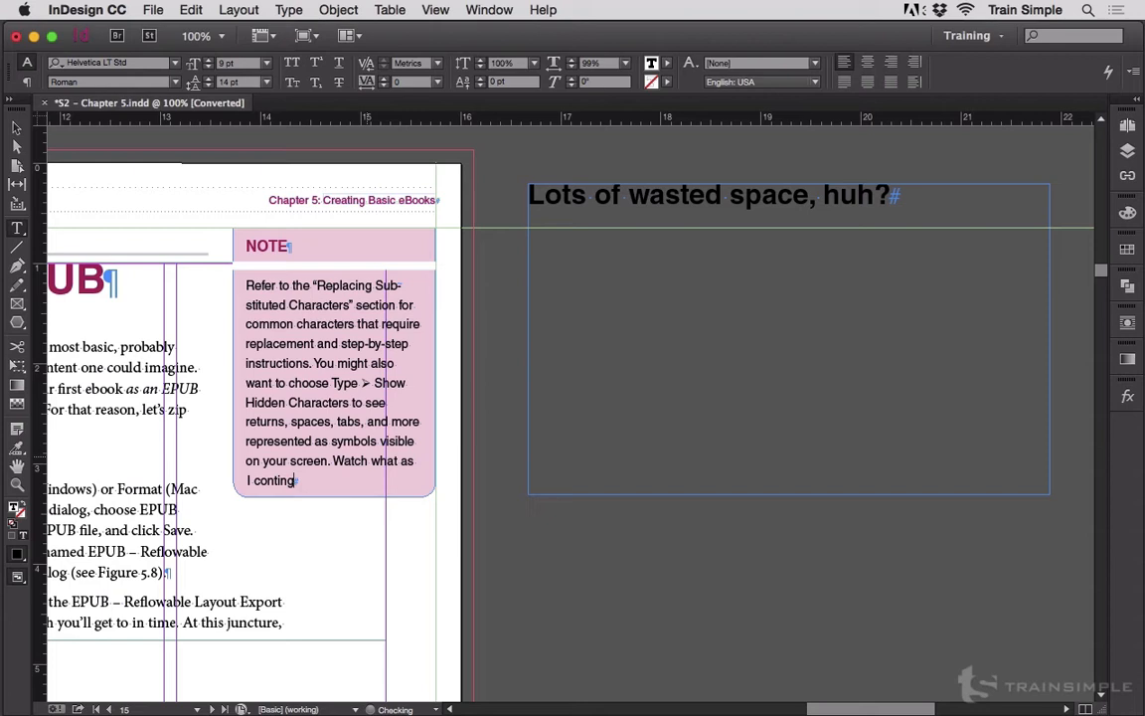
text(ue)
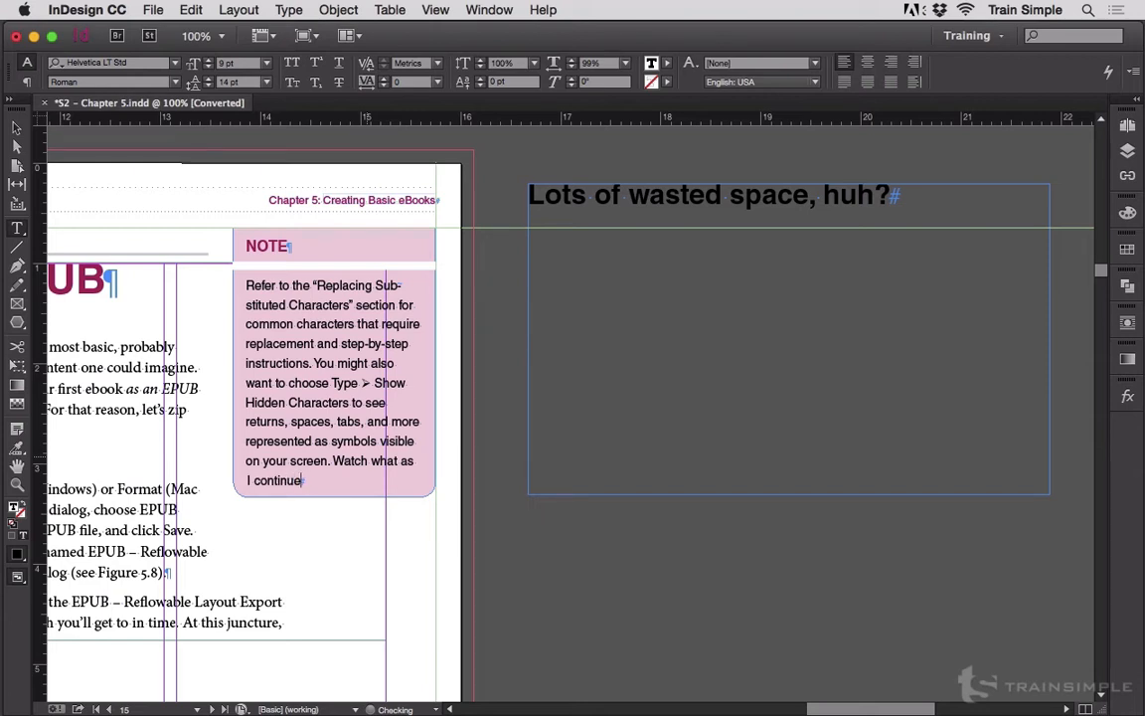
text(to type. This box)
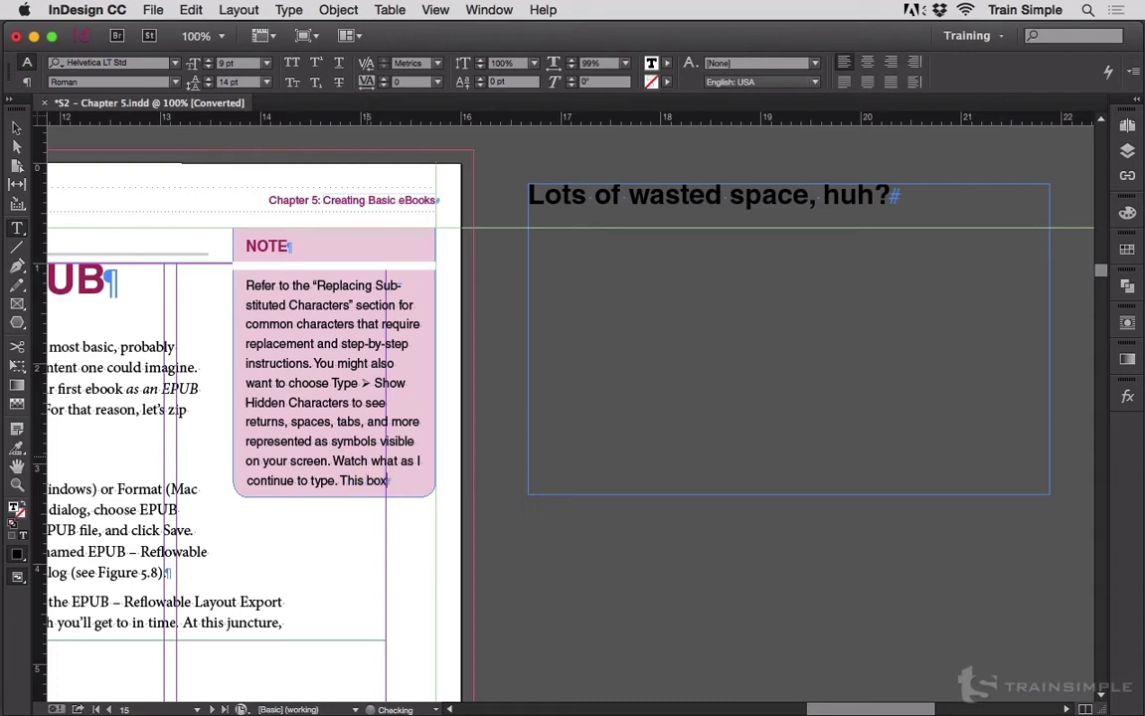
text(gets)
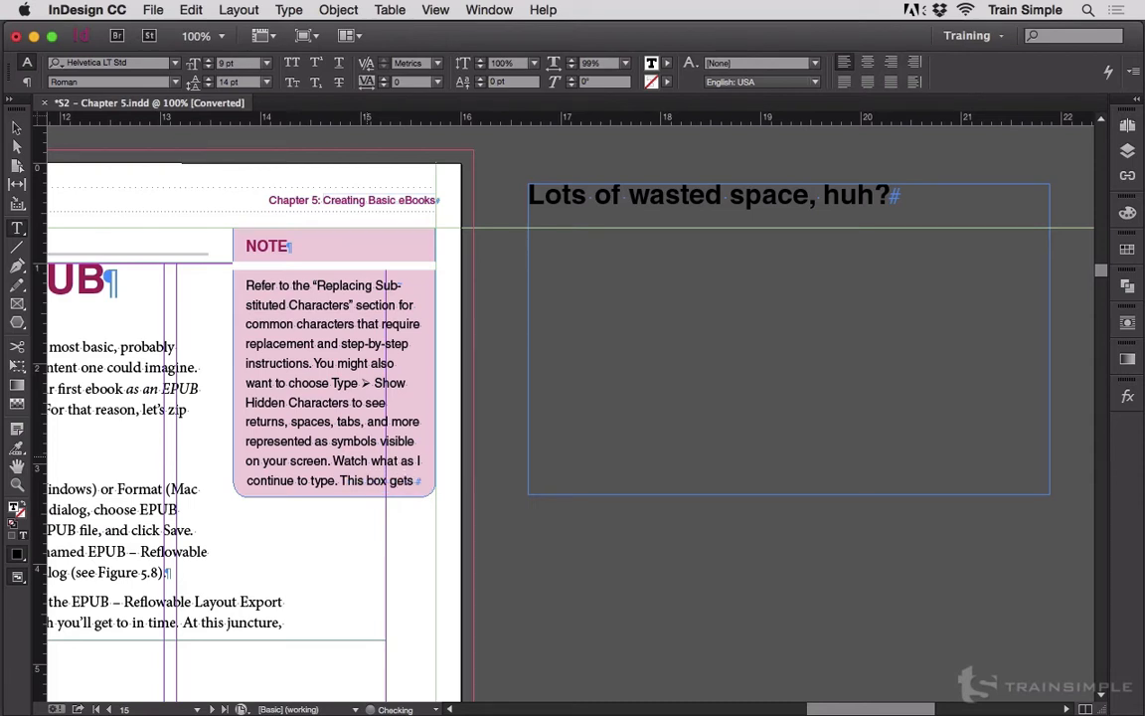
text(longer and longer)
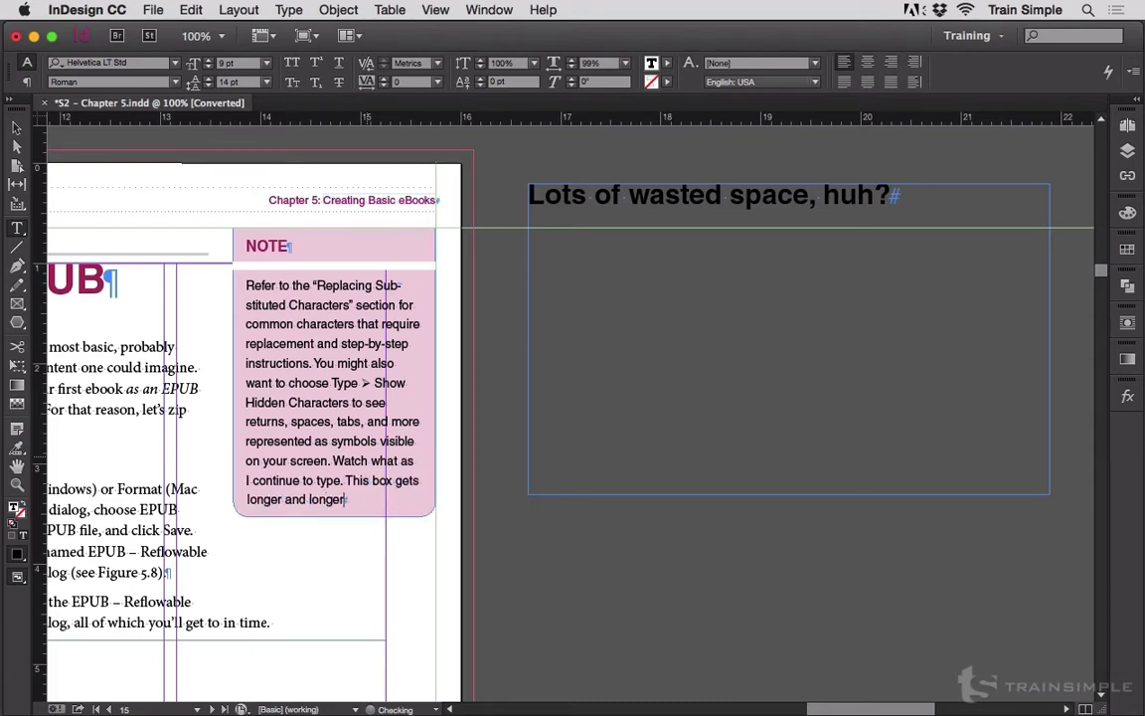
text(to fit the type)
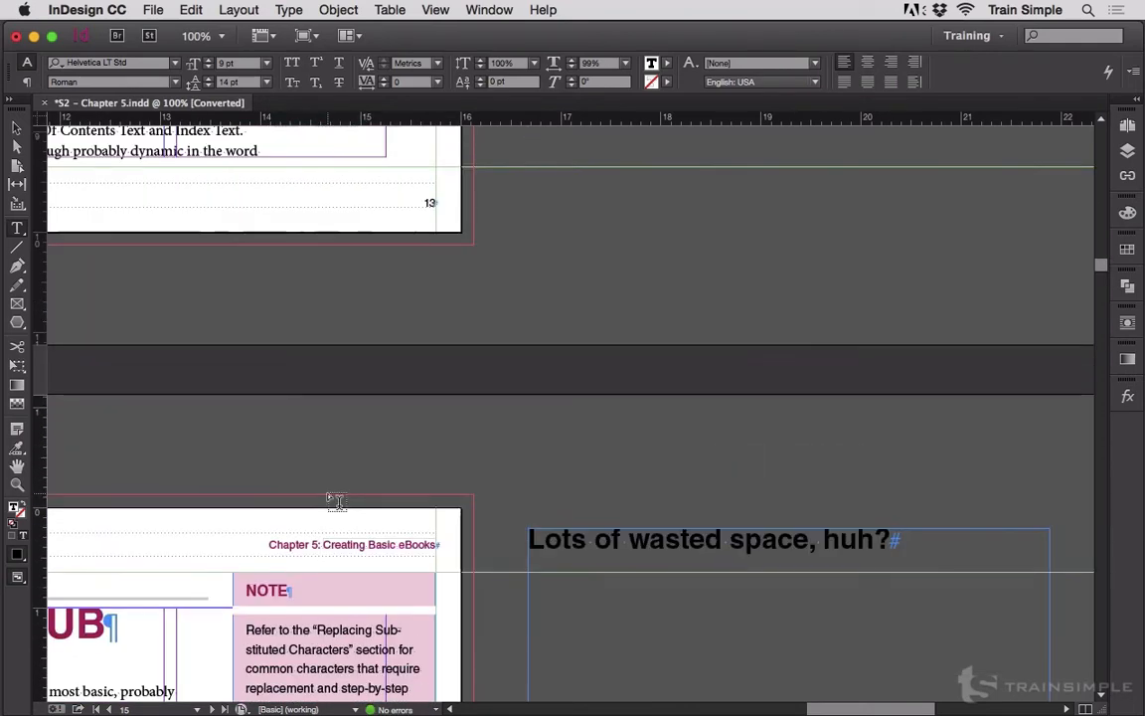
Open the NOTE frame's Text Frame Options and show its Height Only Auto-Size setting.
scroll(down, 3)
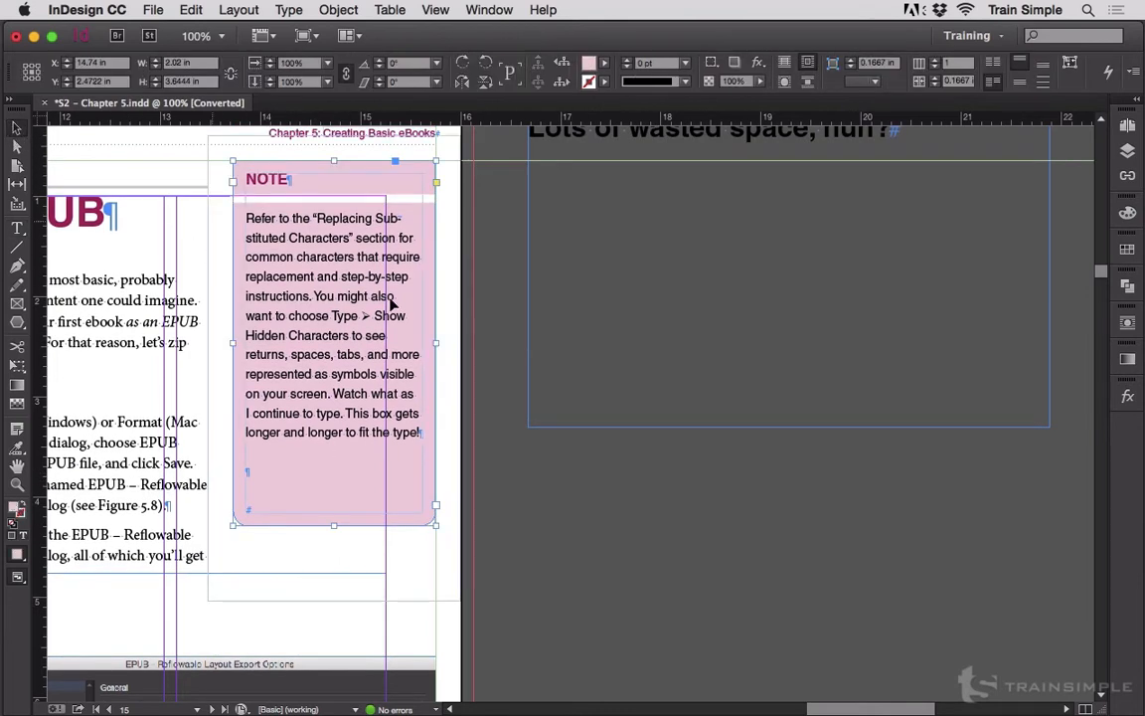
mouse_move(435, 262)
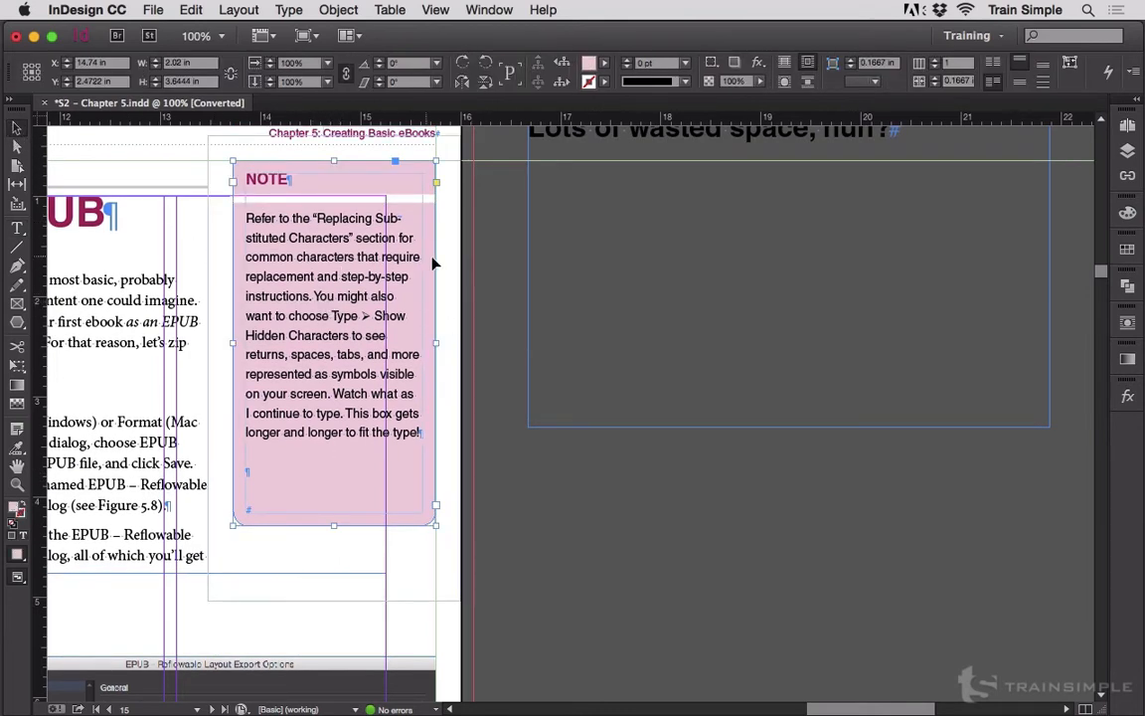
click(339, 10)
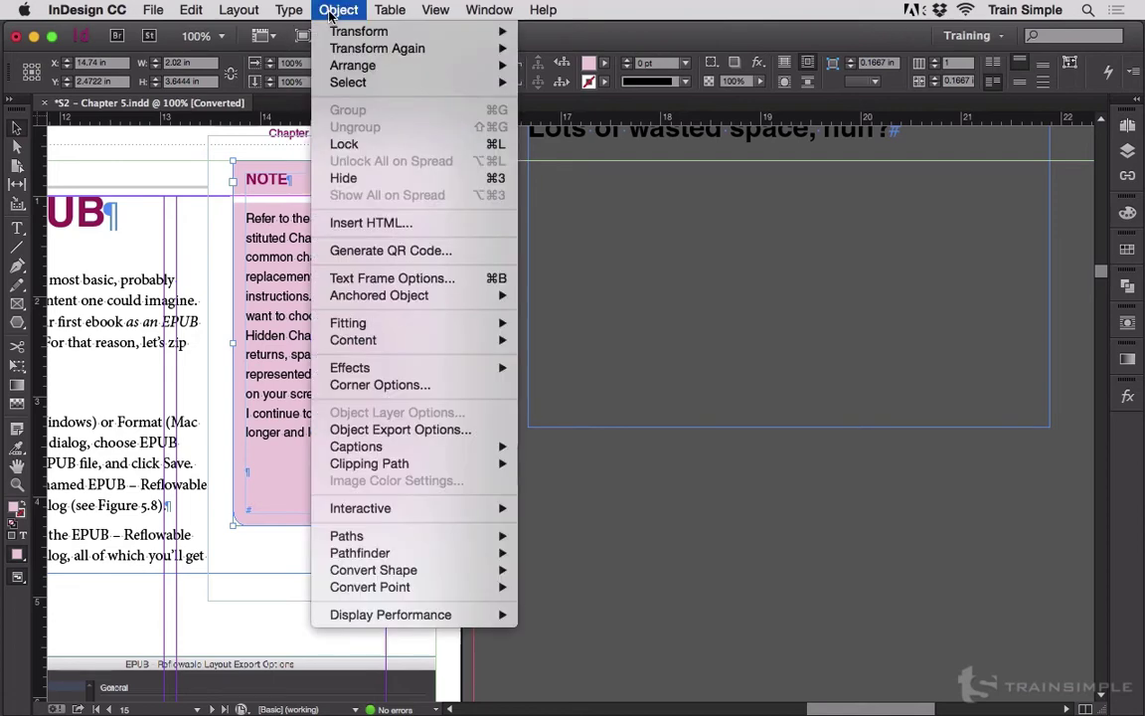
mouse_move(392, 277)
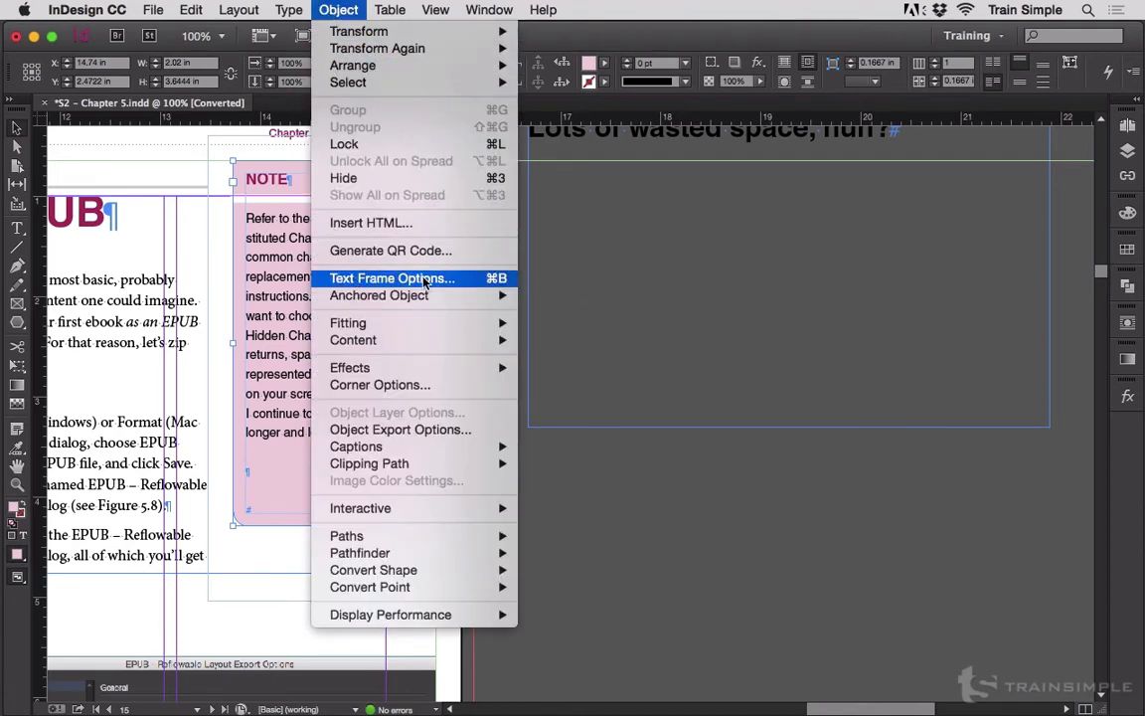
click(392, 277)
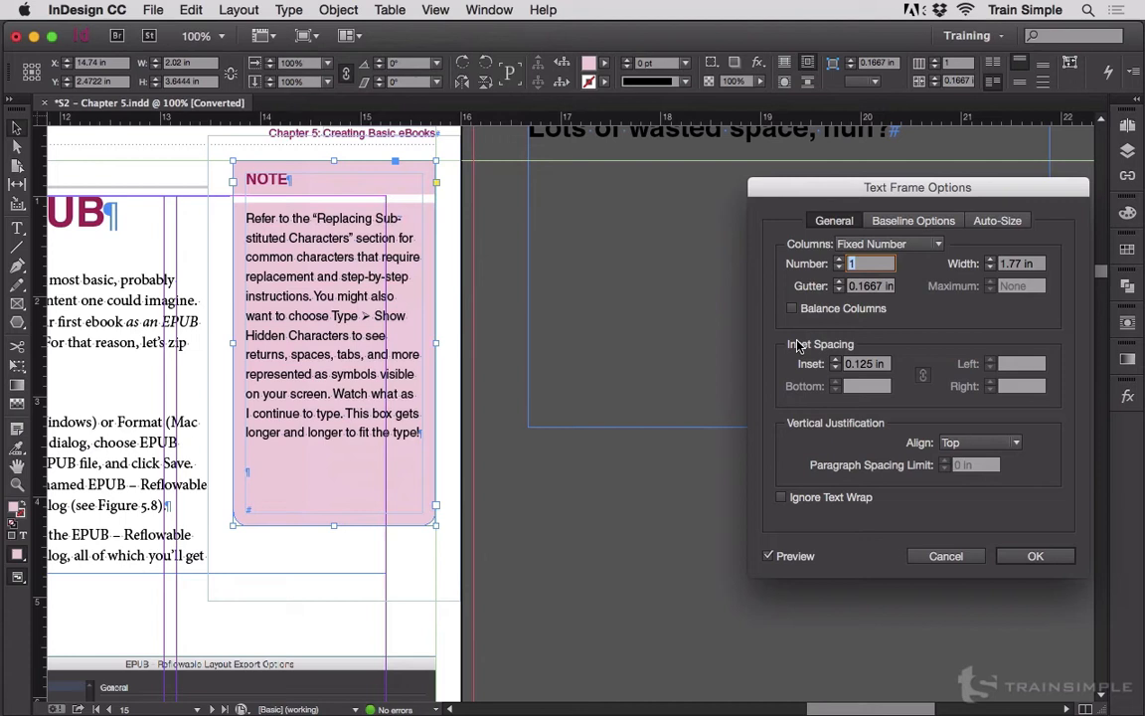
drag(917, 187, 733, 206)
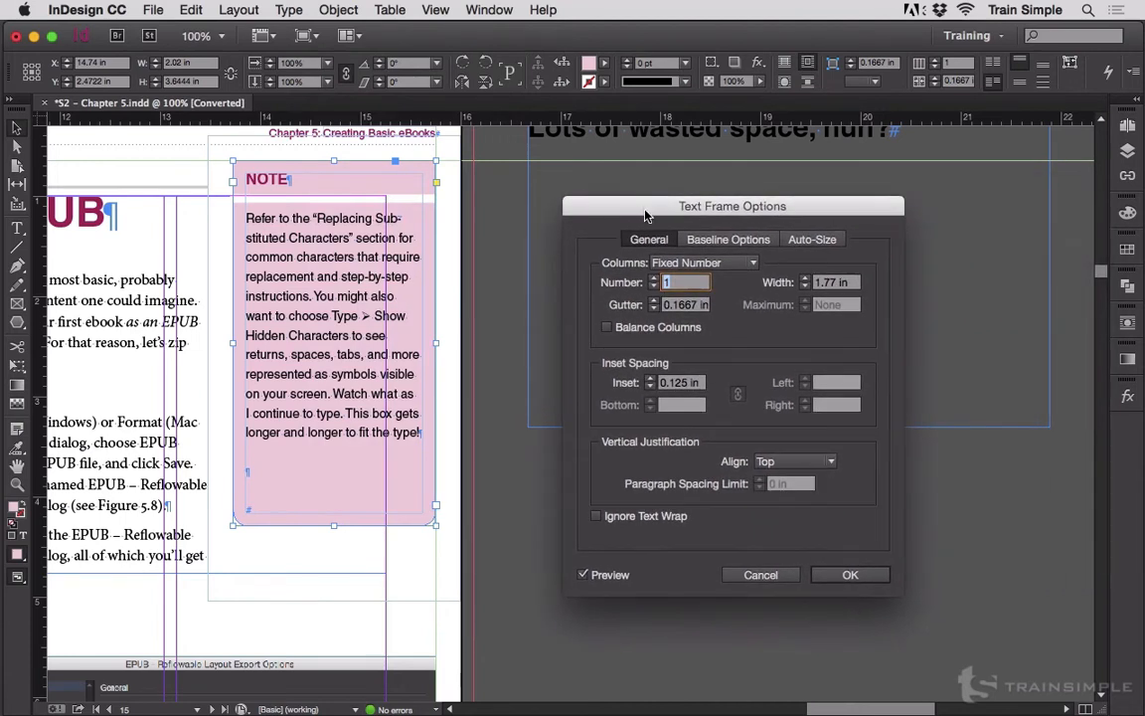
mouse_move(714, 261)
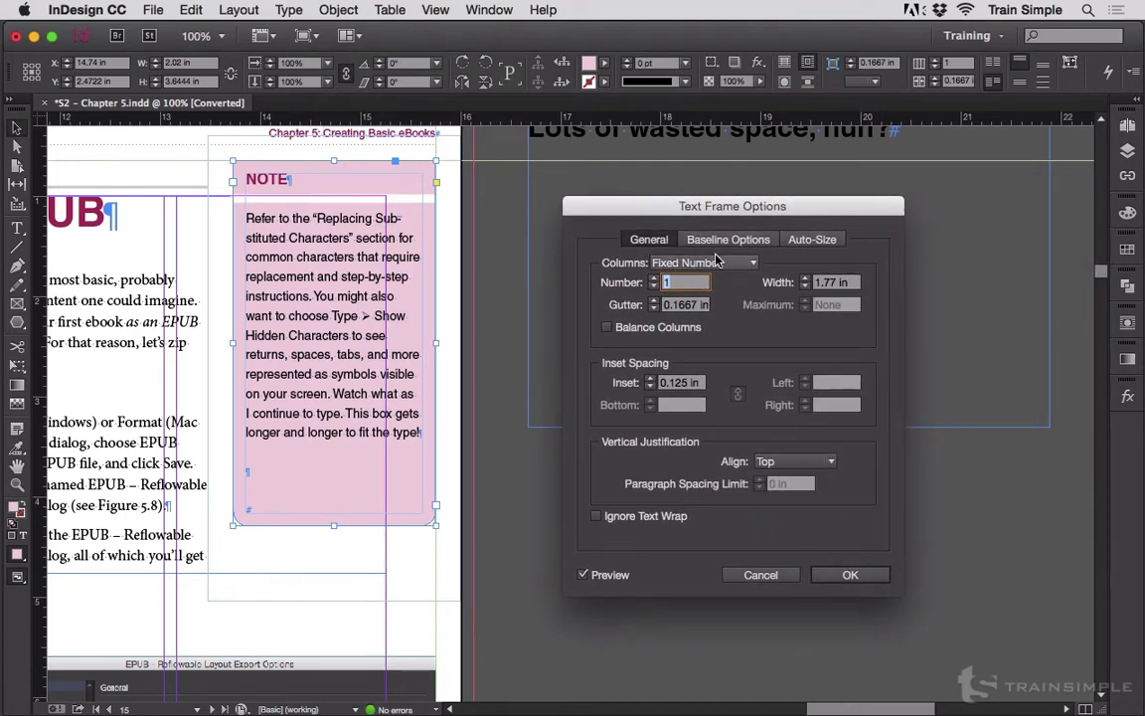
click(812, 239)
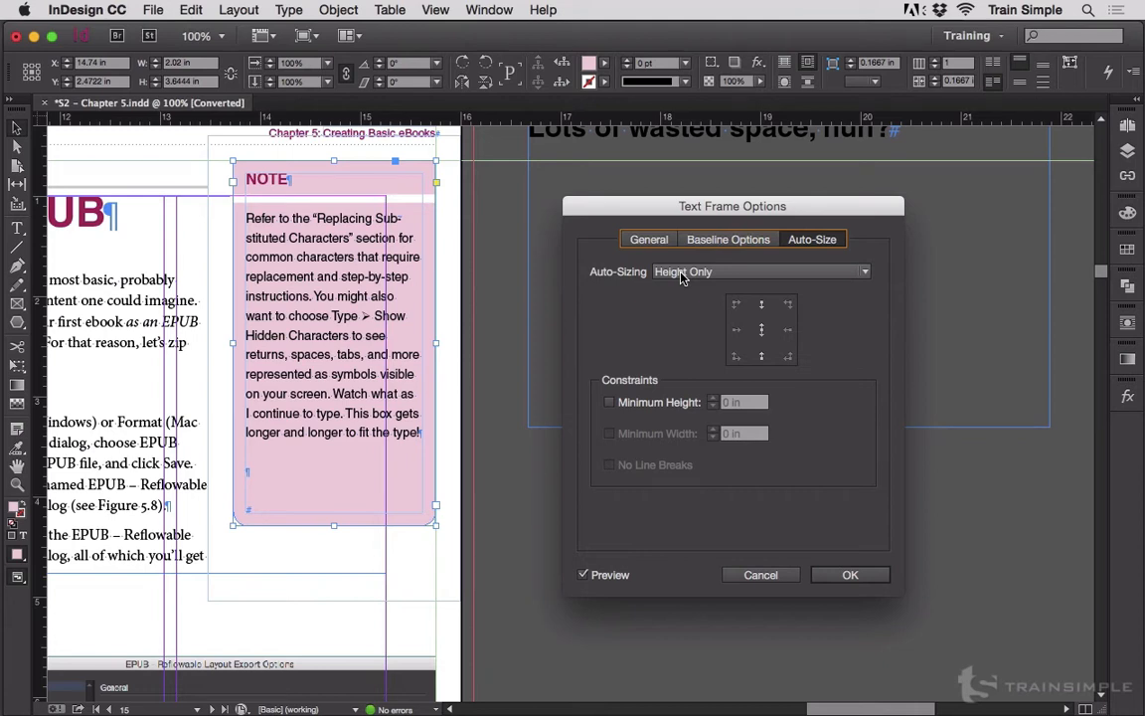
mouse_move(617, 282)
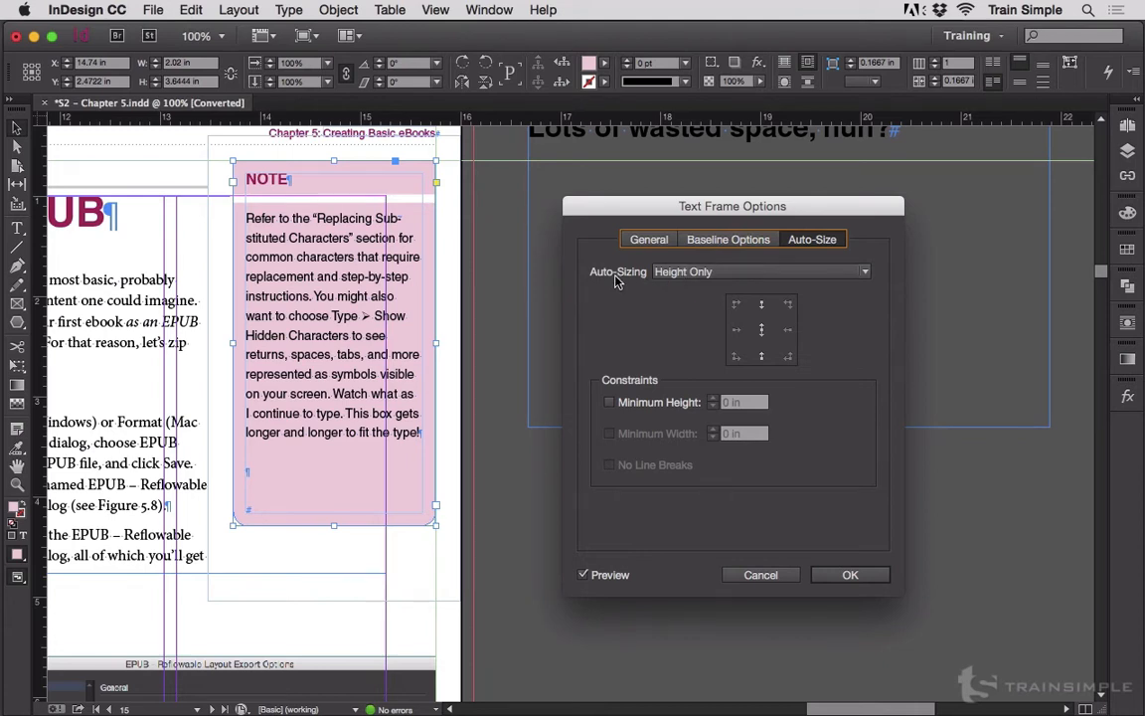
mouse_move(310, 166)
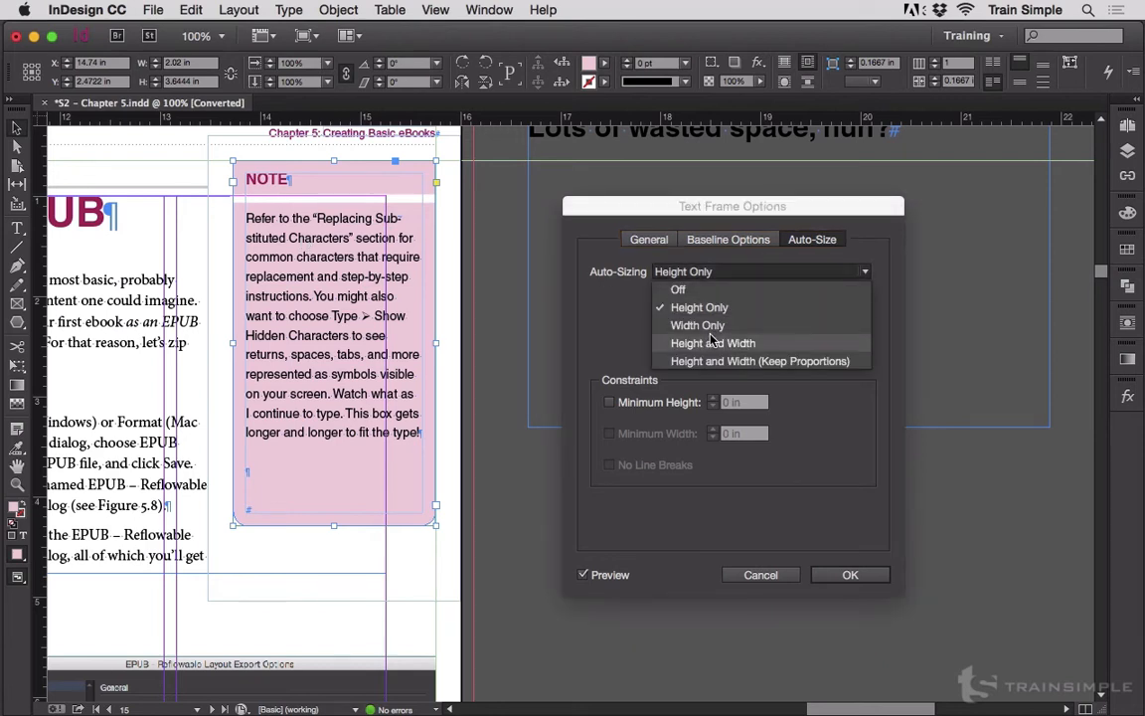
mouse_move(736, 361)
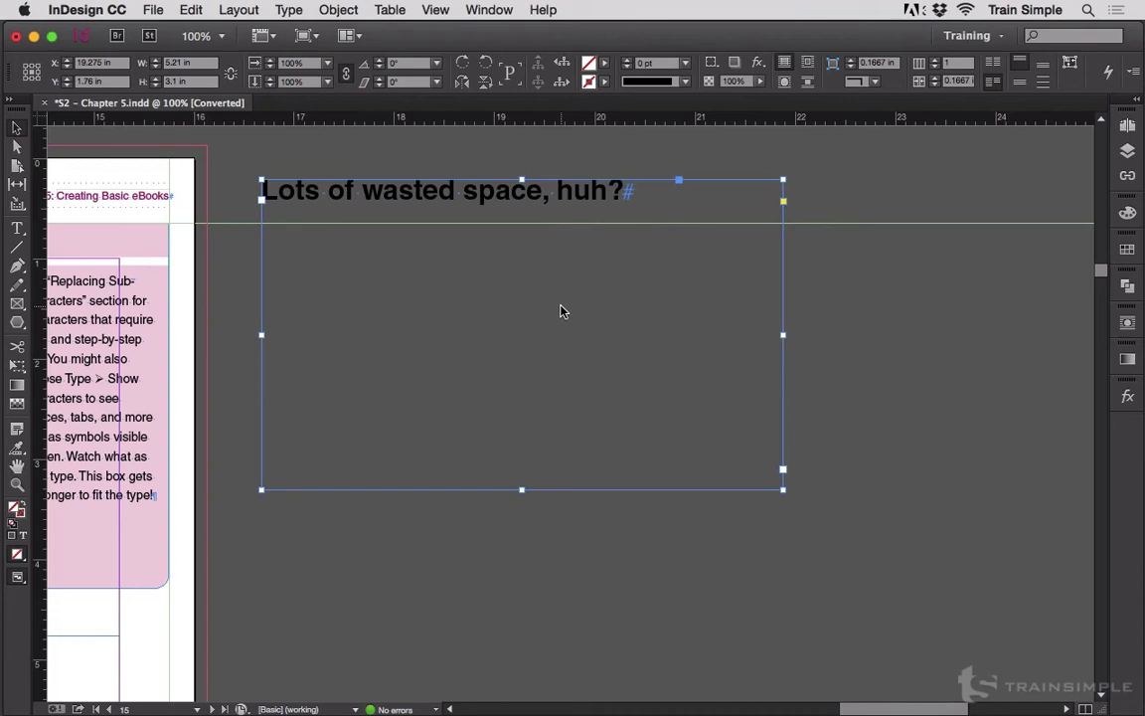
Open Text Frame Options on the wasted-space frame at the Auto-Size tab.
right_click(561, 311)
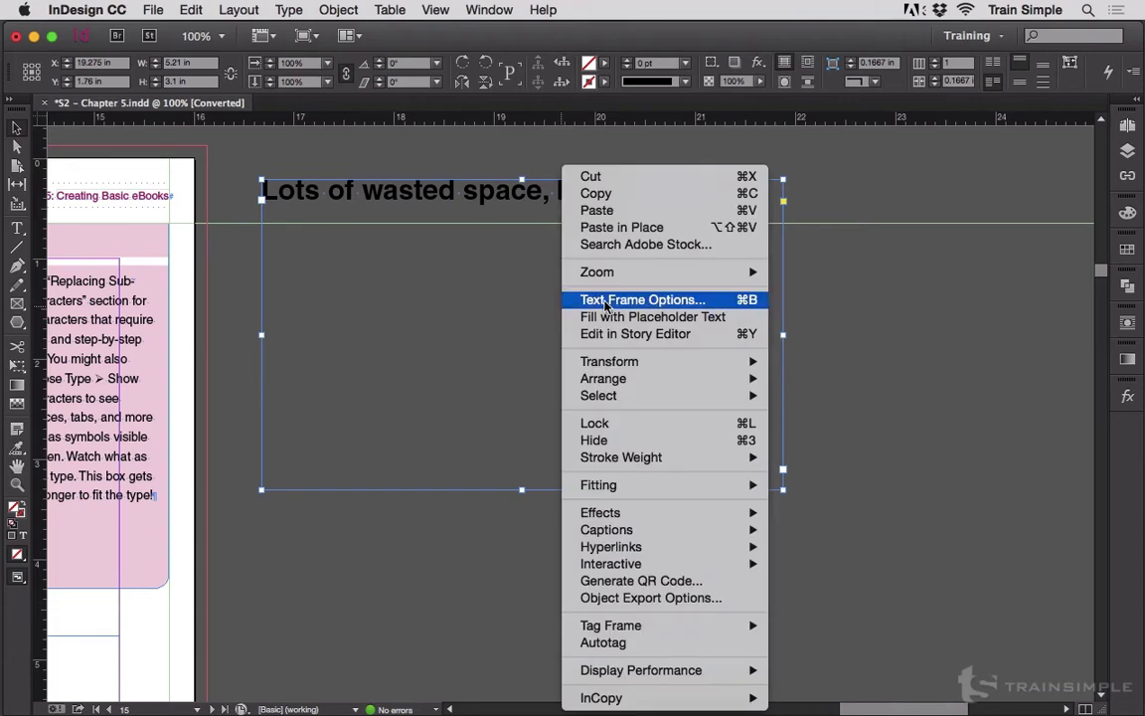
click(643, 300)
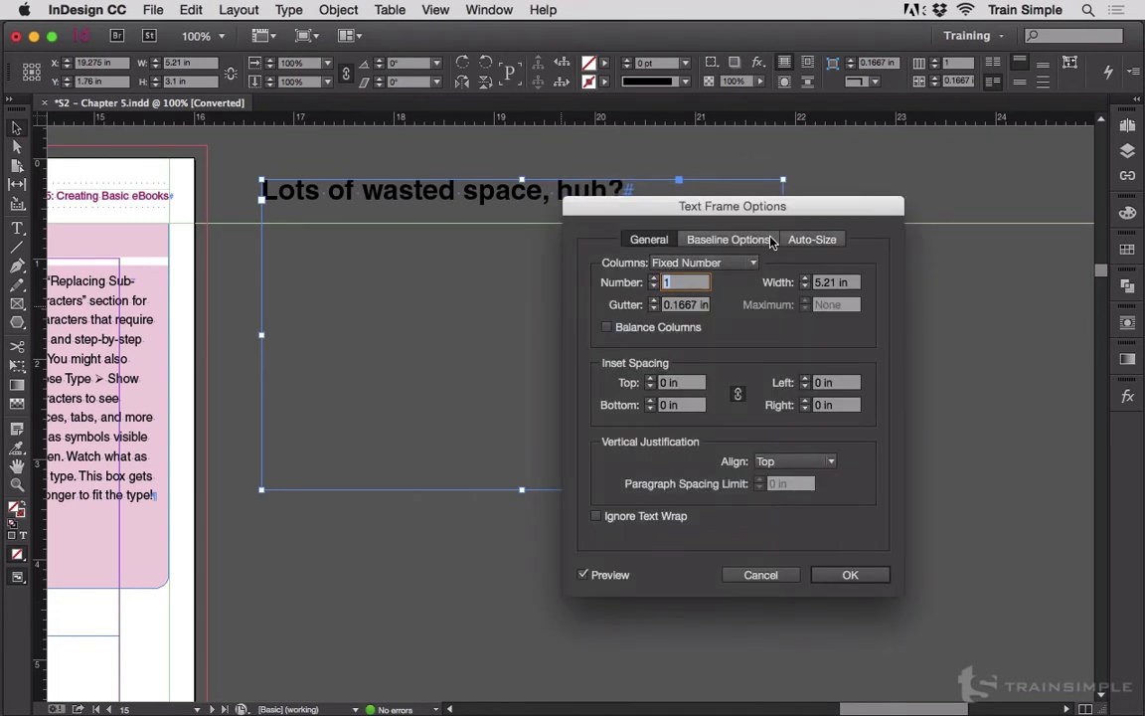
click(812, 238)
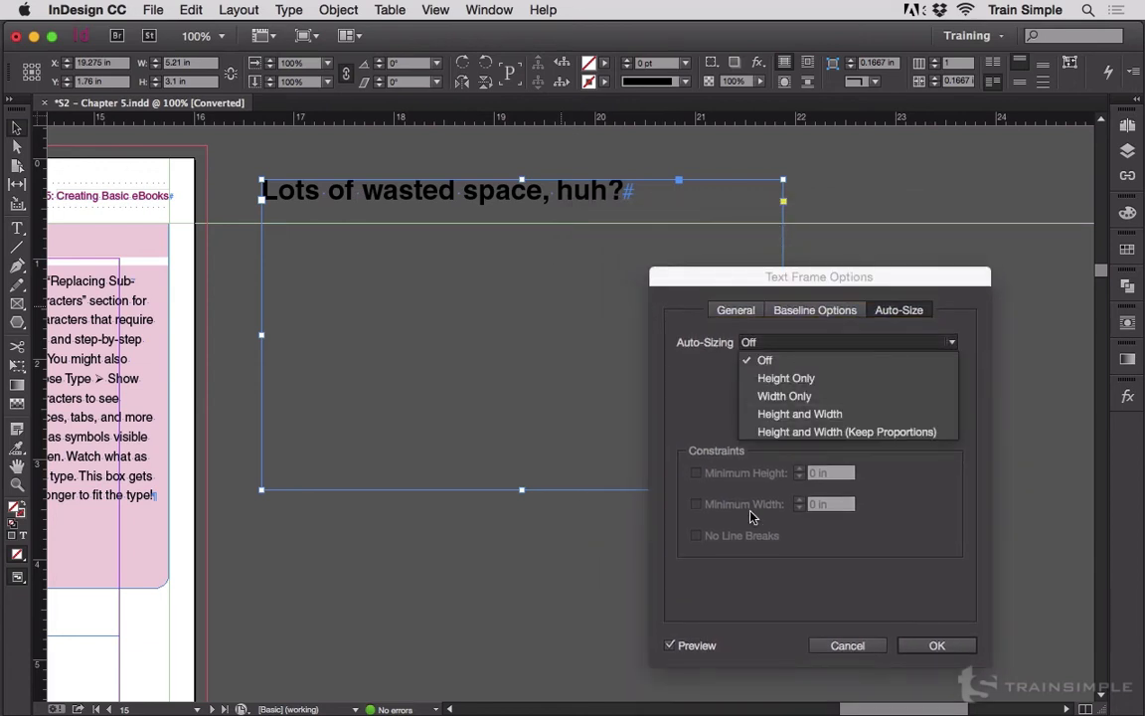
mouse_move(784, 396)
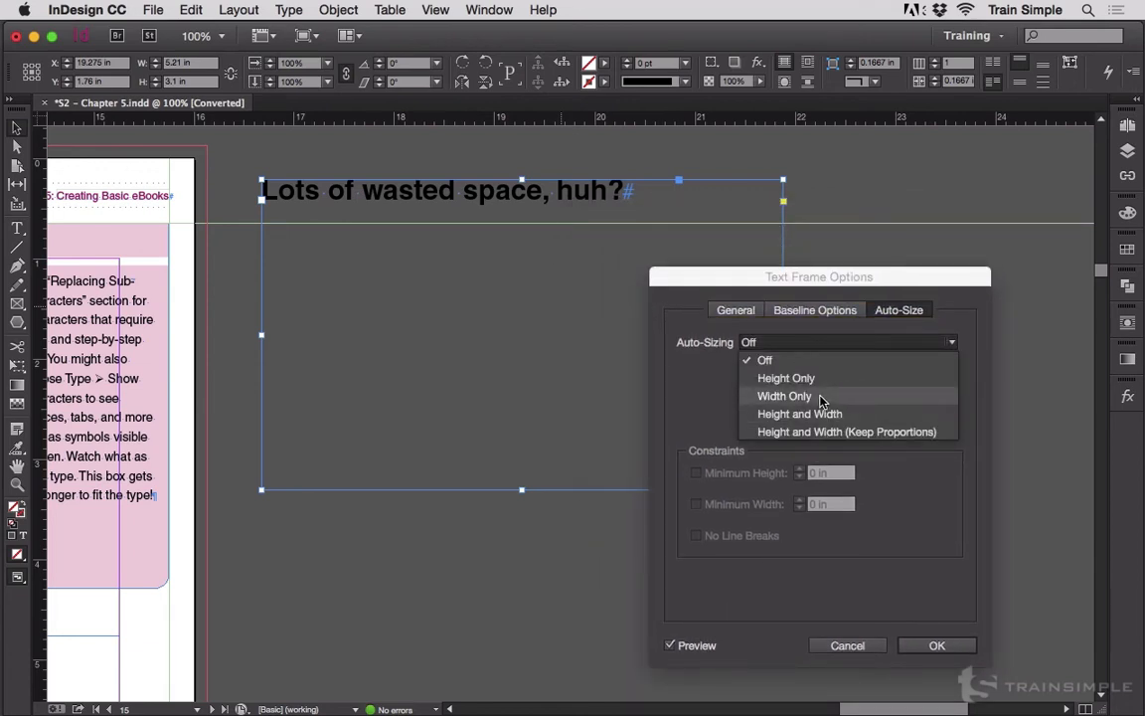
Preview Width Only, Height and Width, Keep Proportions, then Height Only auto-sizing.
click(783, 396)
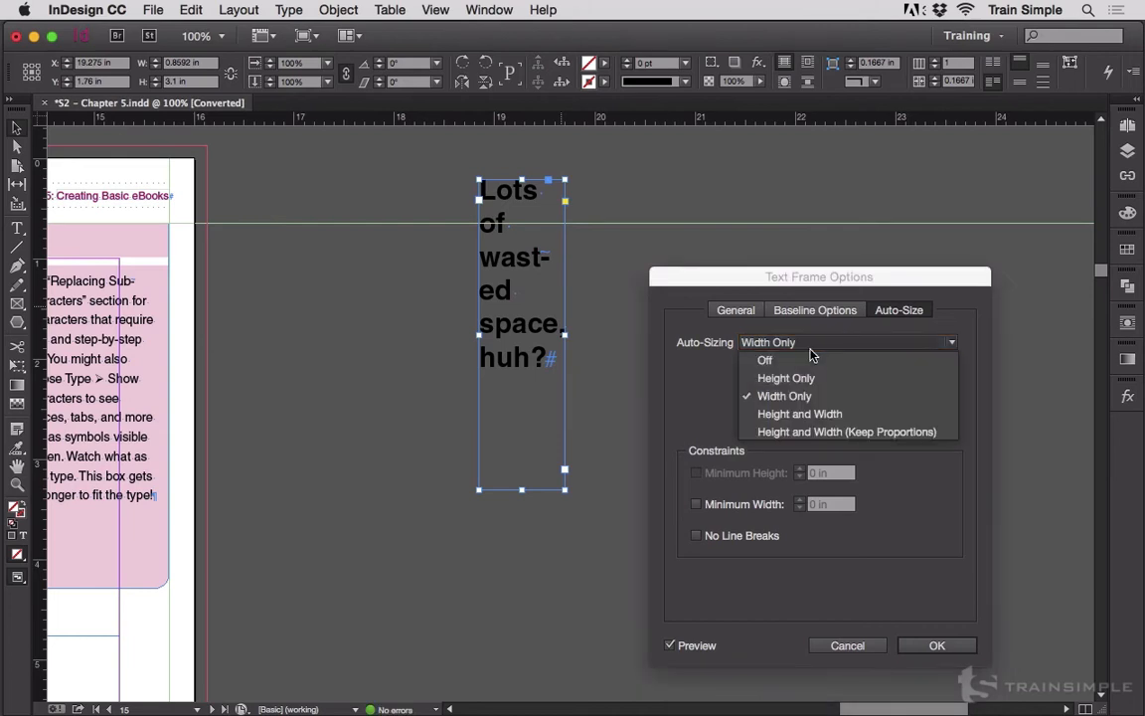
click(799, 414)
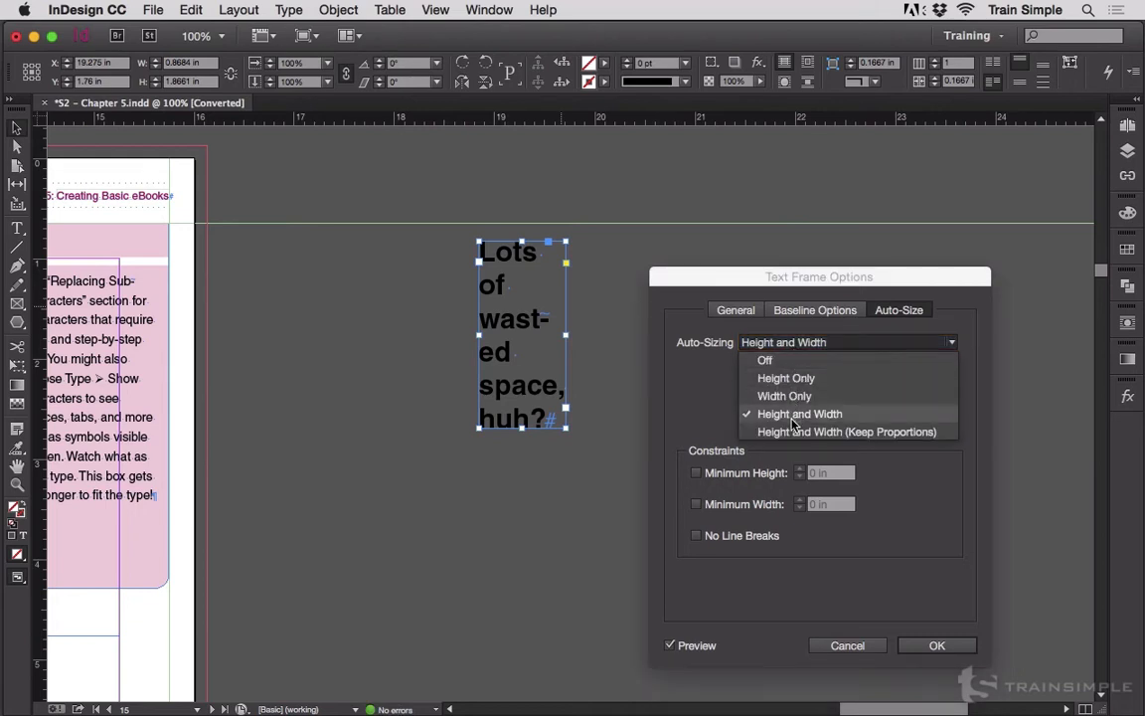
click(847, 431)
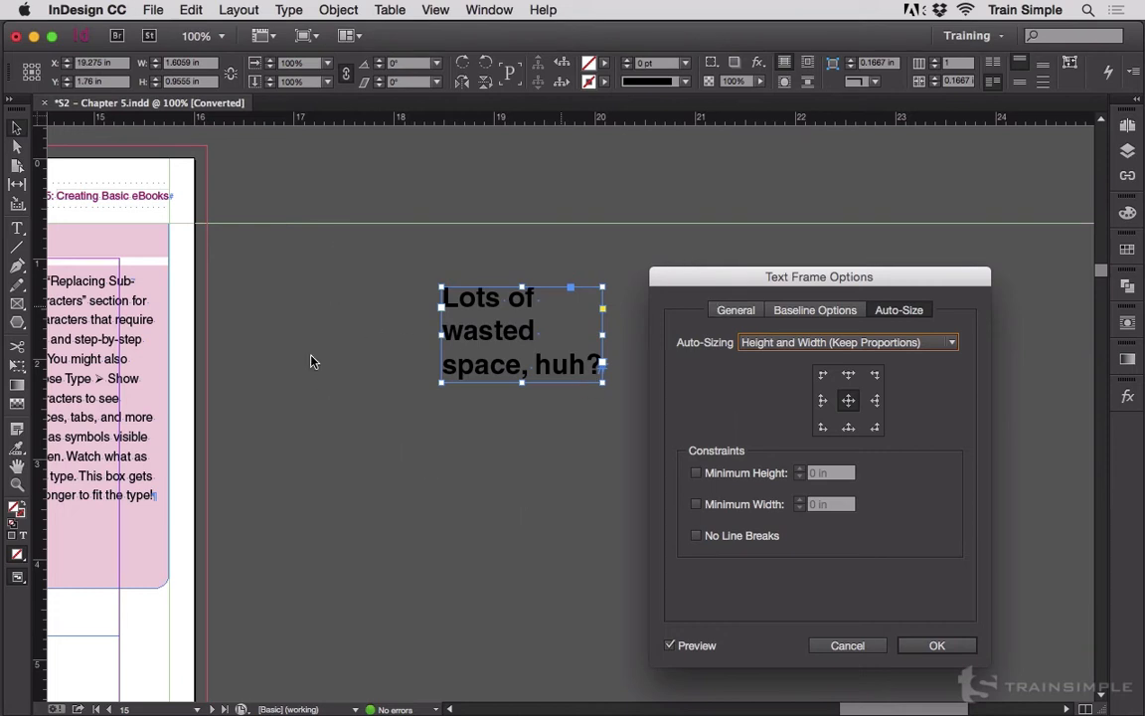
mouse_move(796, 364)
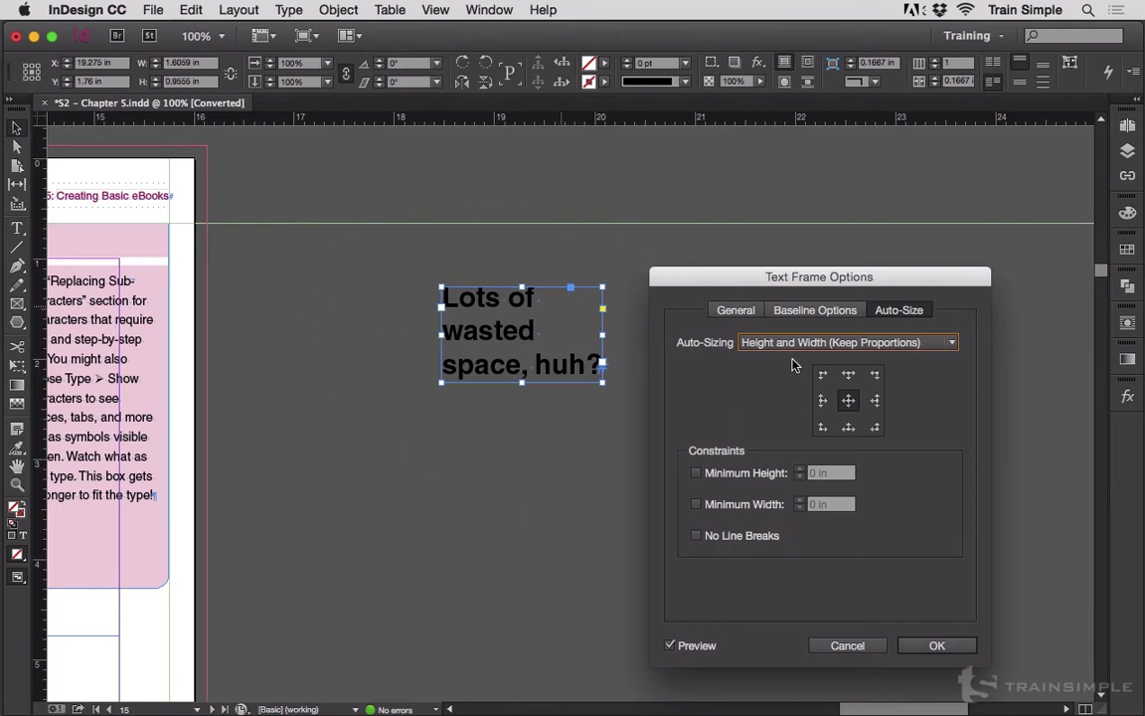
click(845, 342)
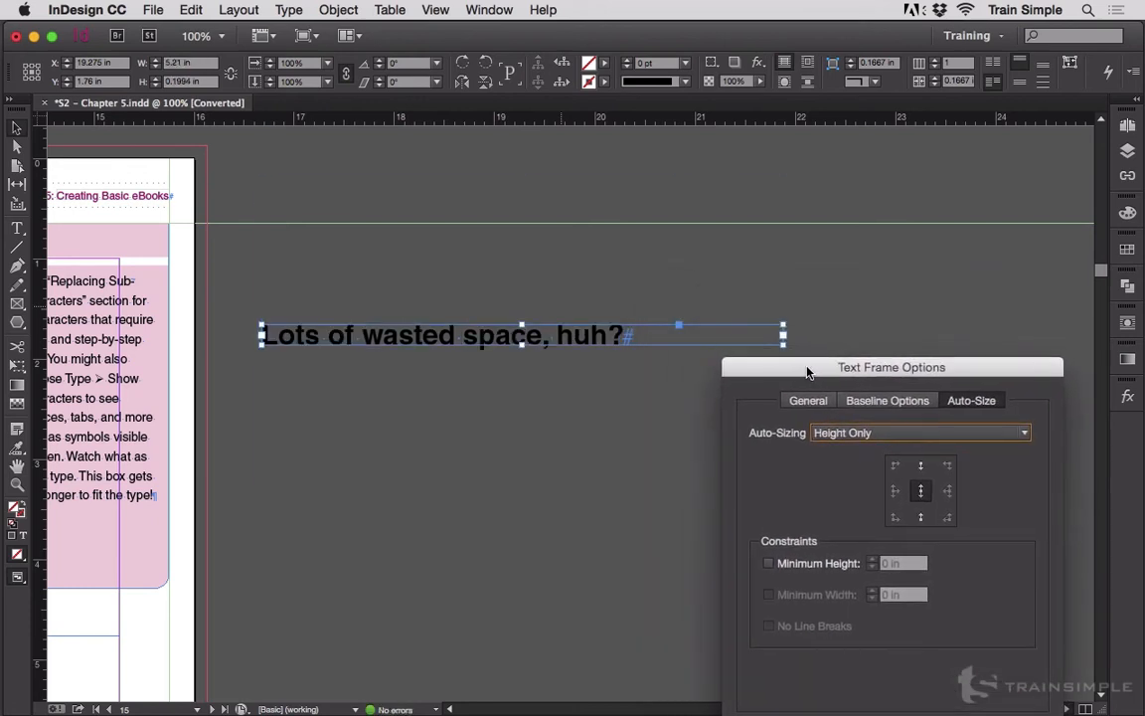
Anchor Height Only auto-sizing at the top-center reference point and confirm with OK.
drag(892, 367, 926, 145)
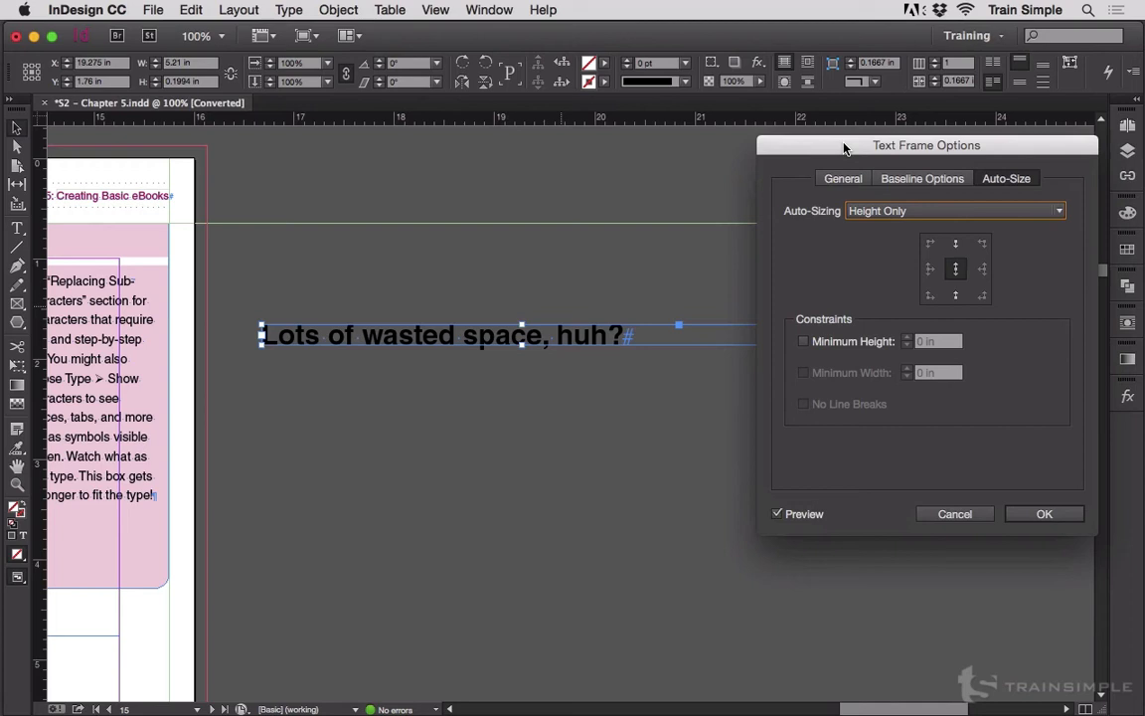
mouse_move(1044, 514)
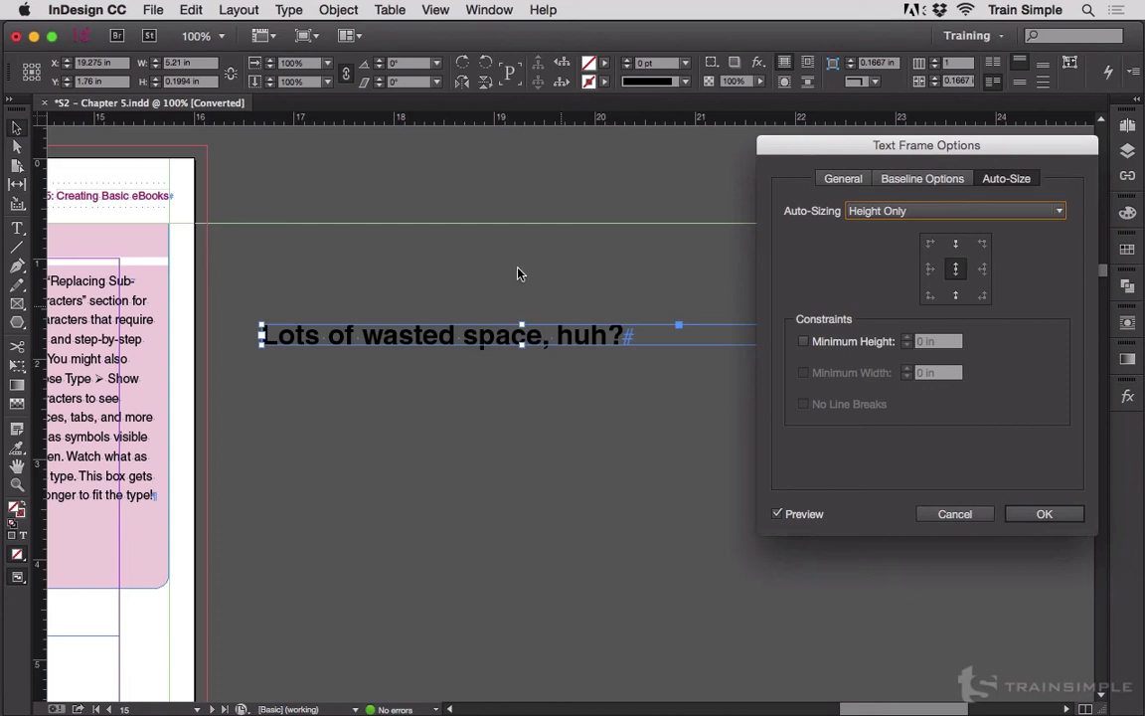
mouse_move(388, 264)
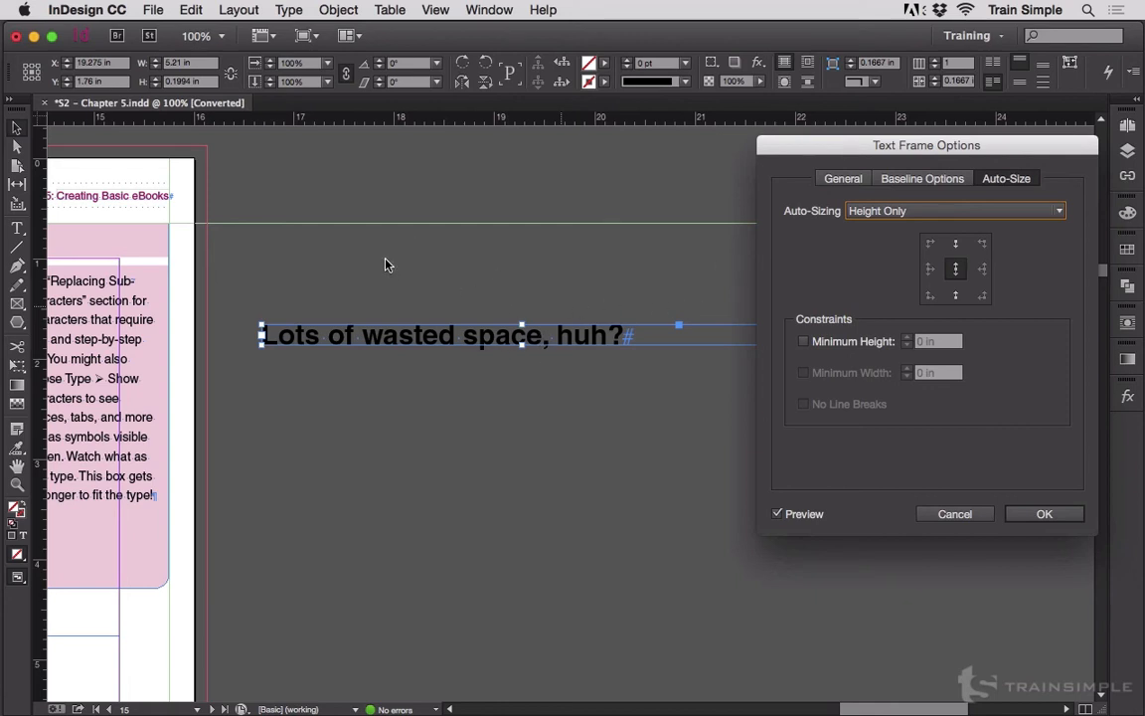
mouse_move(738, 233)
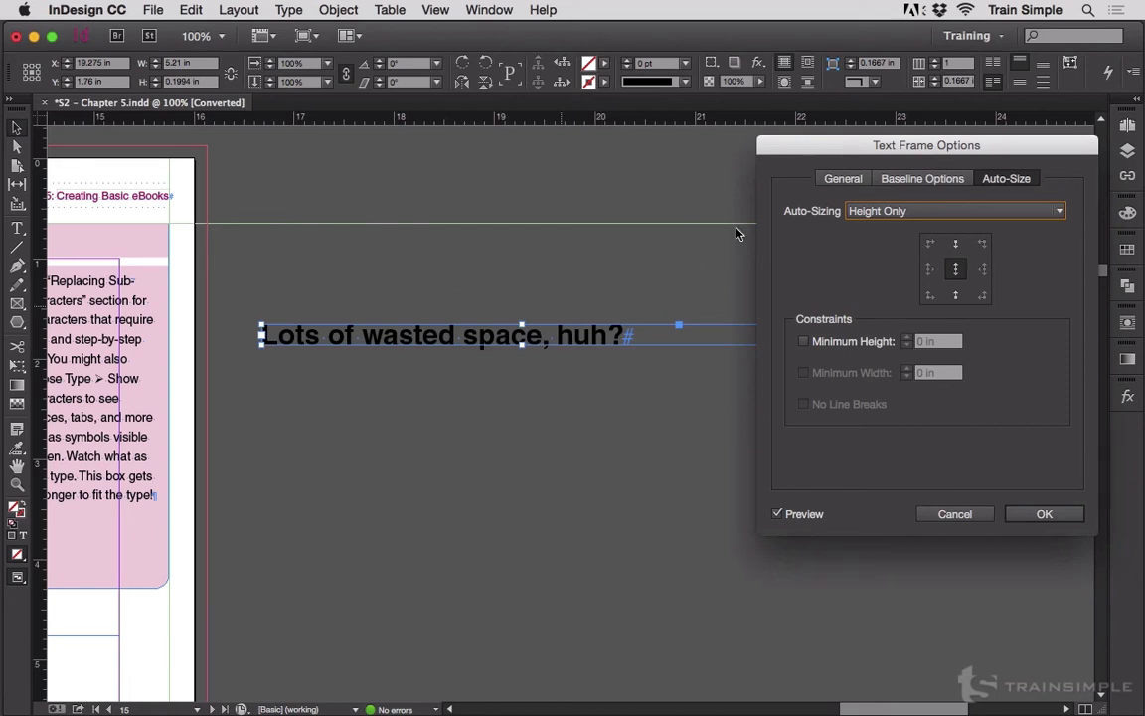
click(956, 244)
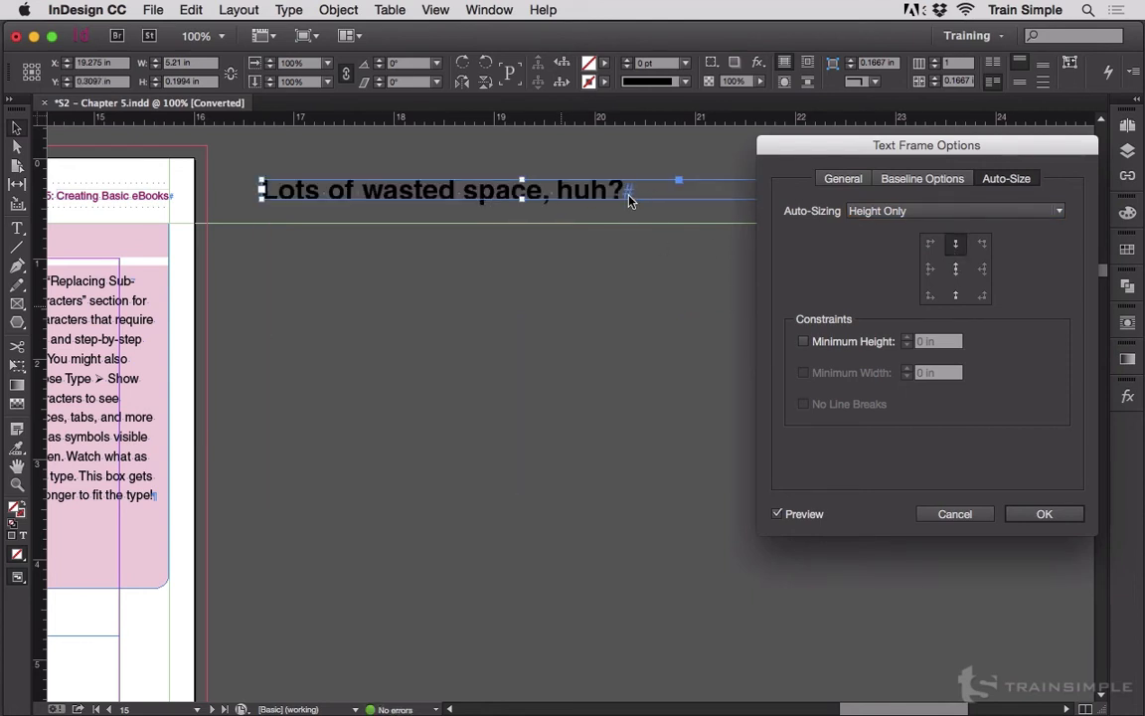
click(956, 269)
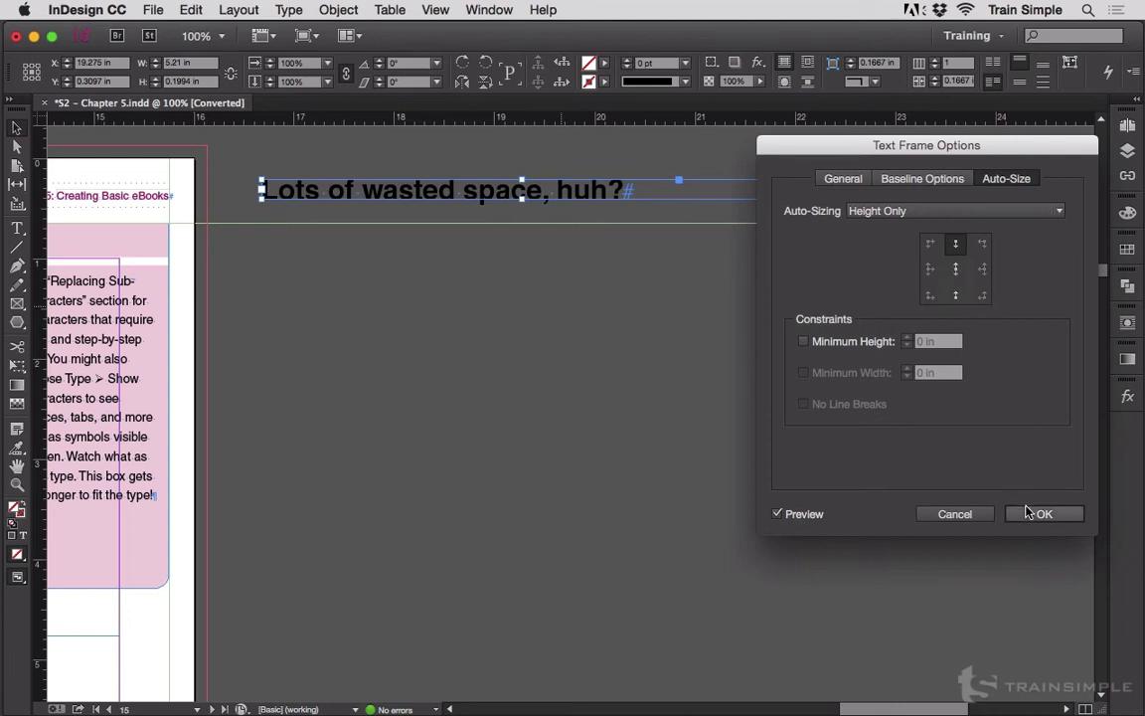
click(1044, 514)
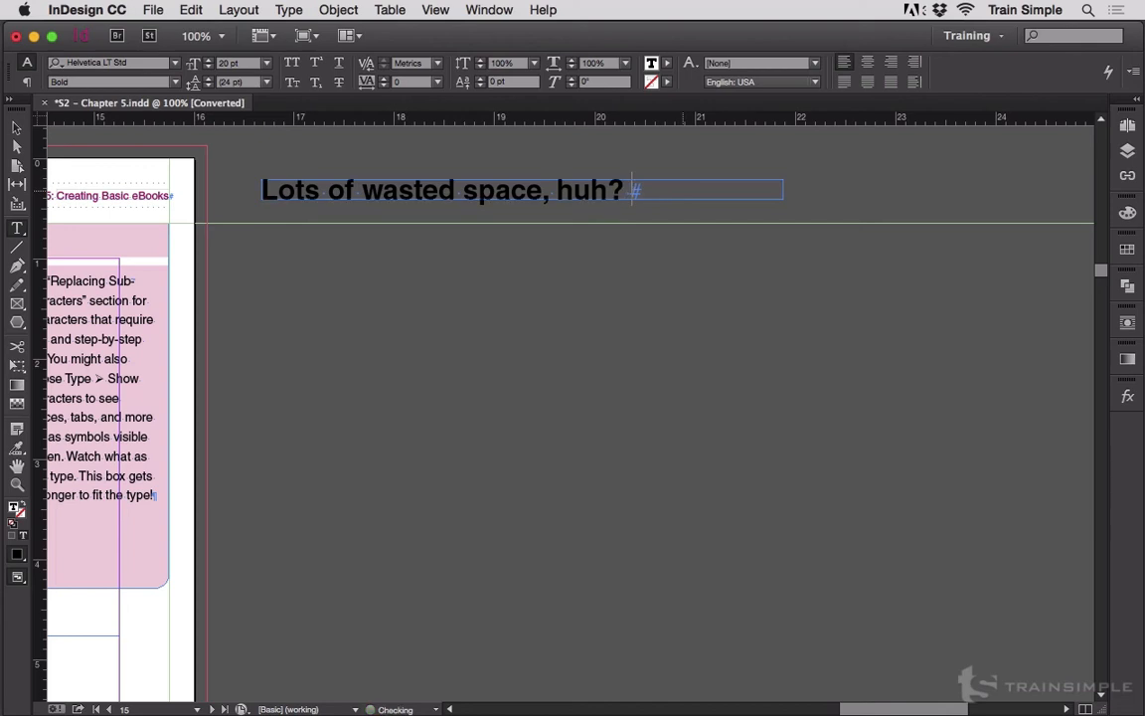
Type a sentence about the frame increasing in height, then delete back to 'As I type'.
text(As I tye)
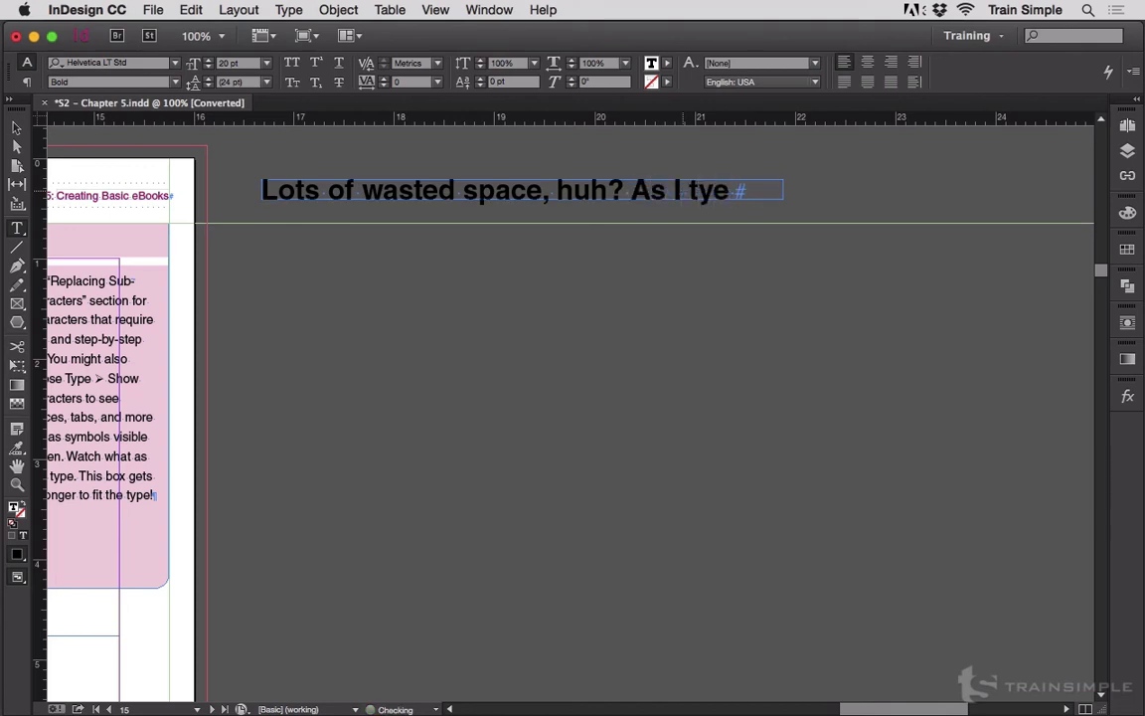
text(e more th)
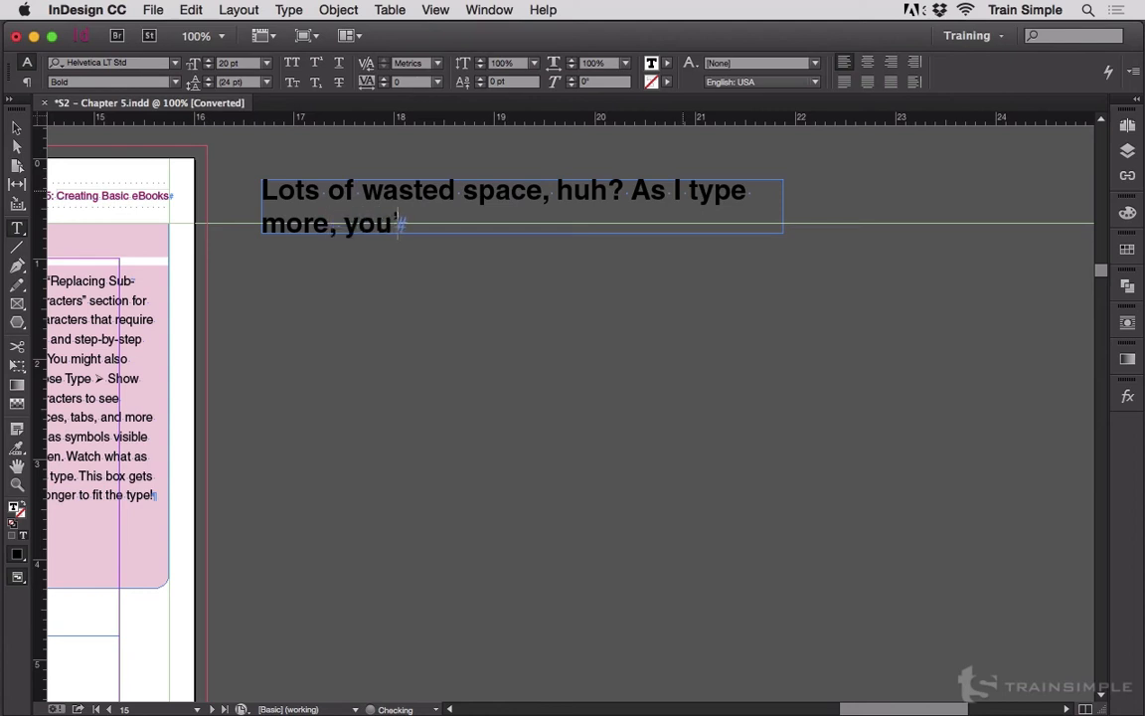
text('ll see the)
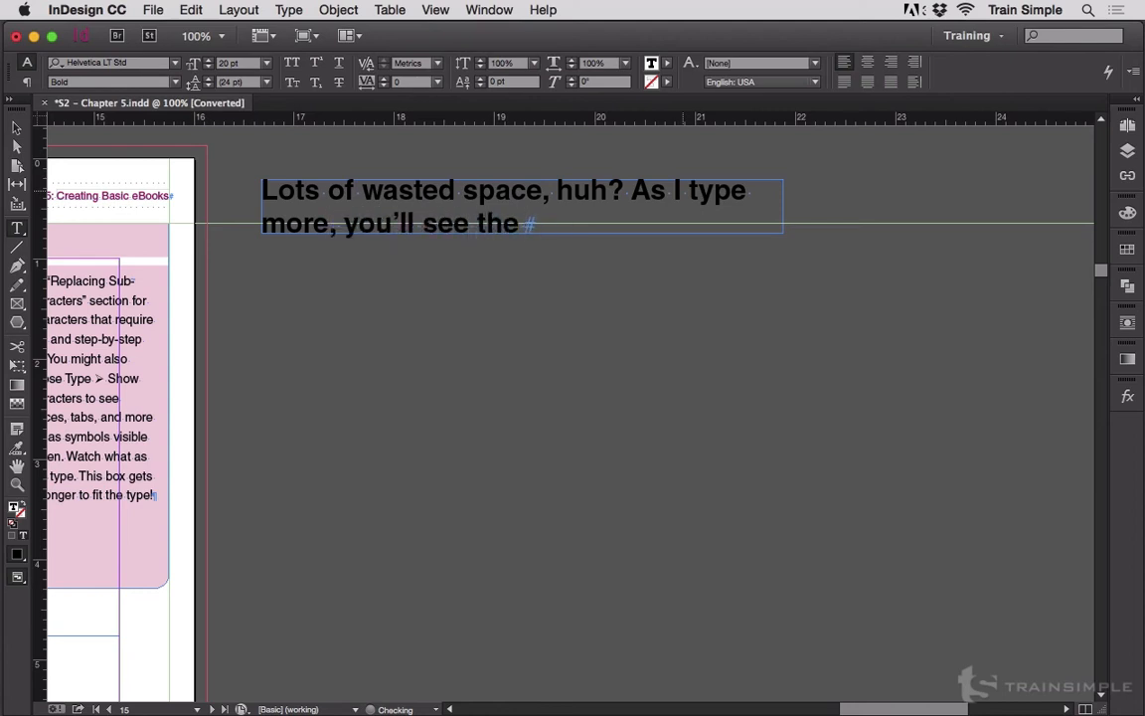
text(frame i)
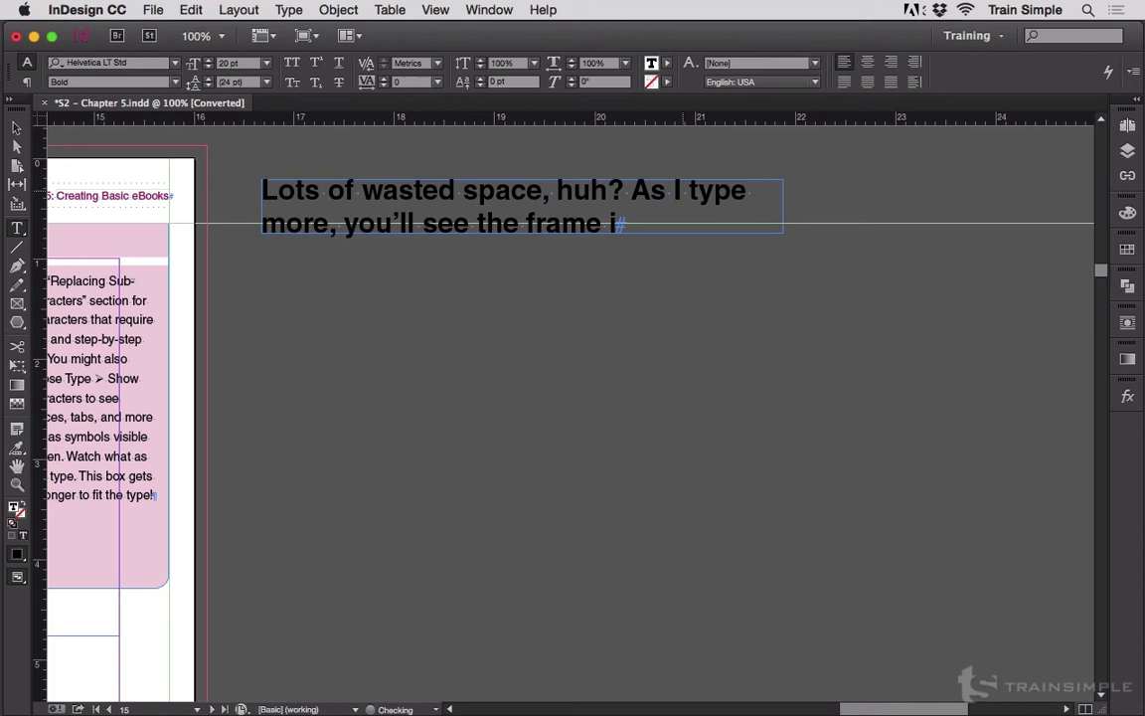
text(ncrease in height)
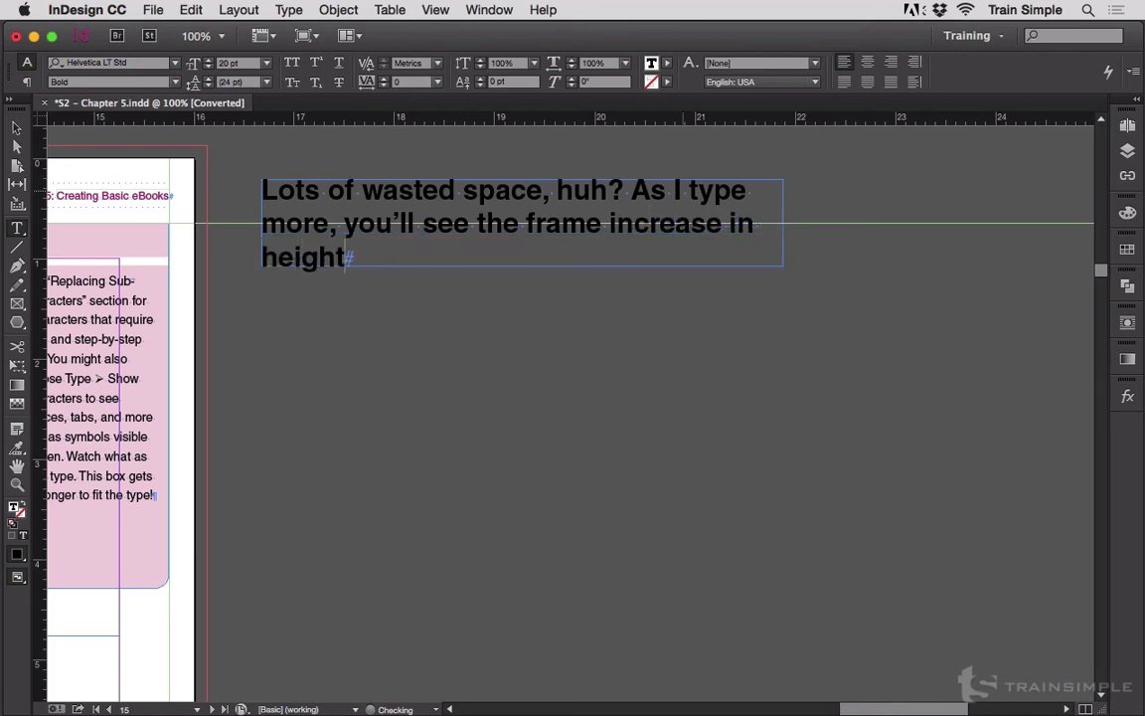
text(to match the tx)
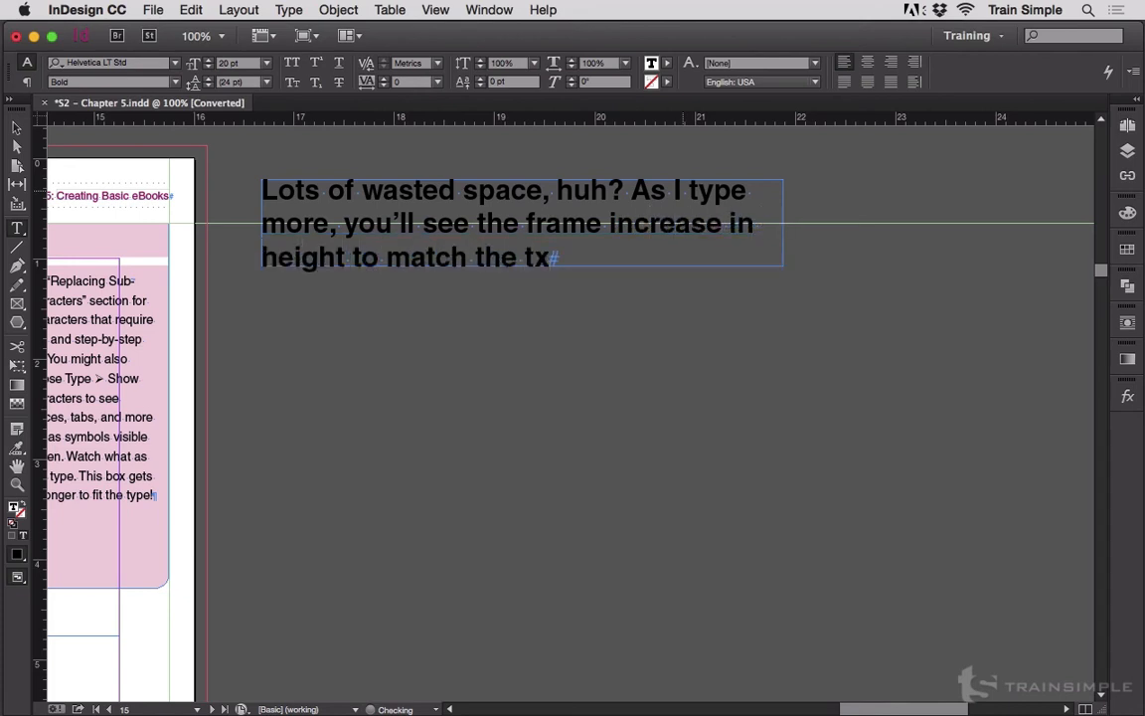
text(ext.)
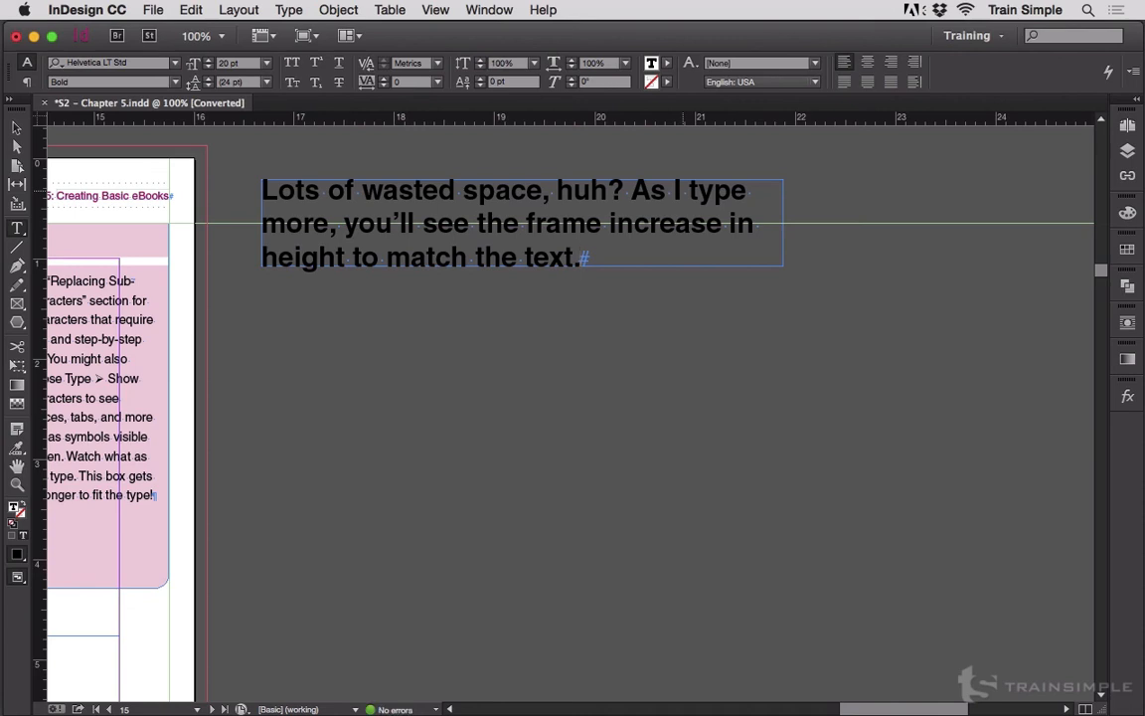
key(backspace)
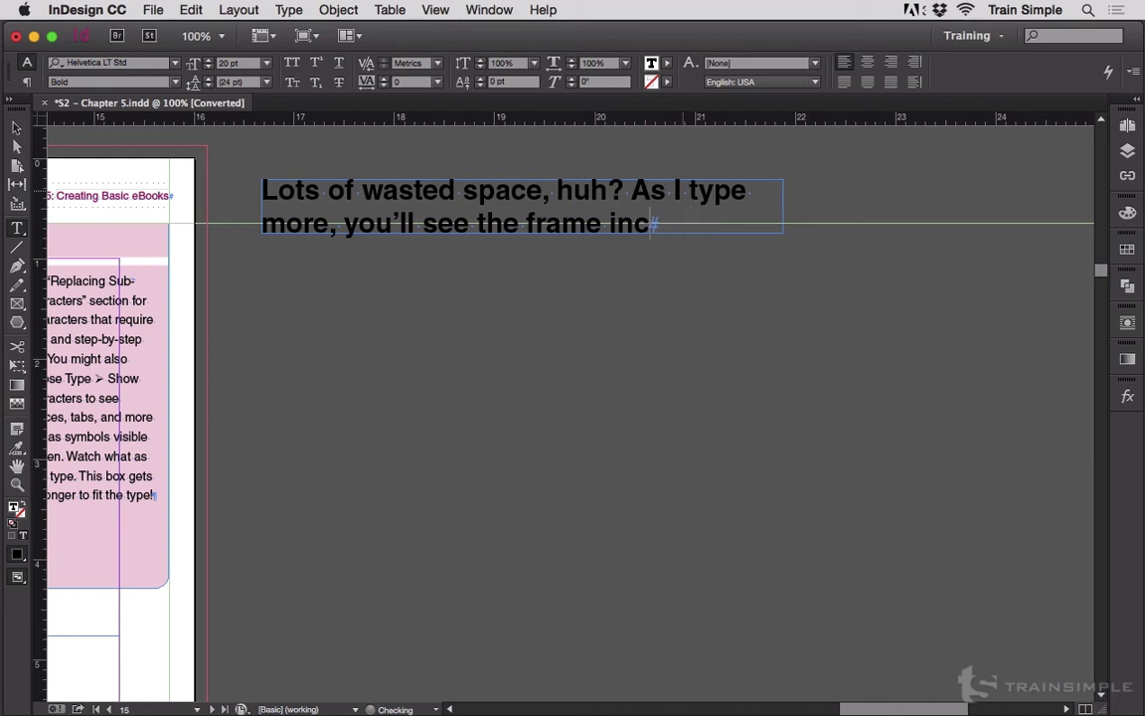
key(backspace)
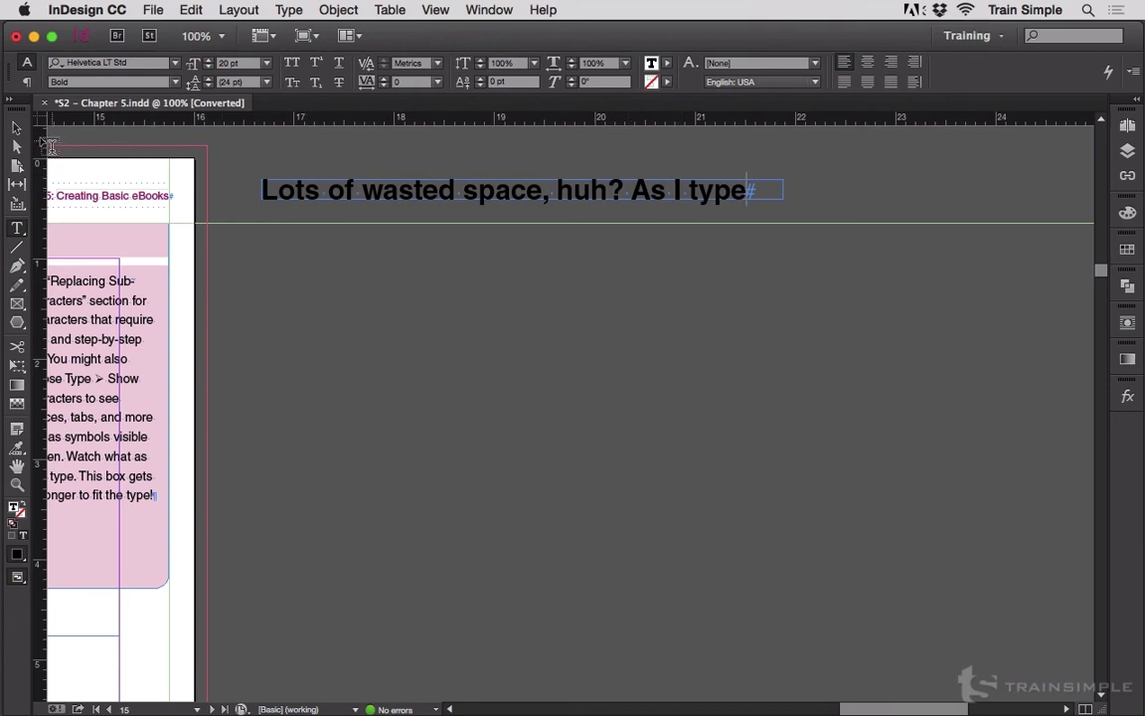
Switch to the Selection tool to select the one-line frame as an object.
click(16, 127)
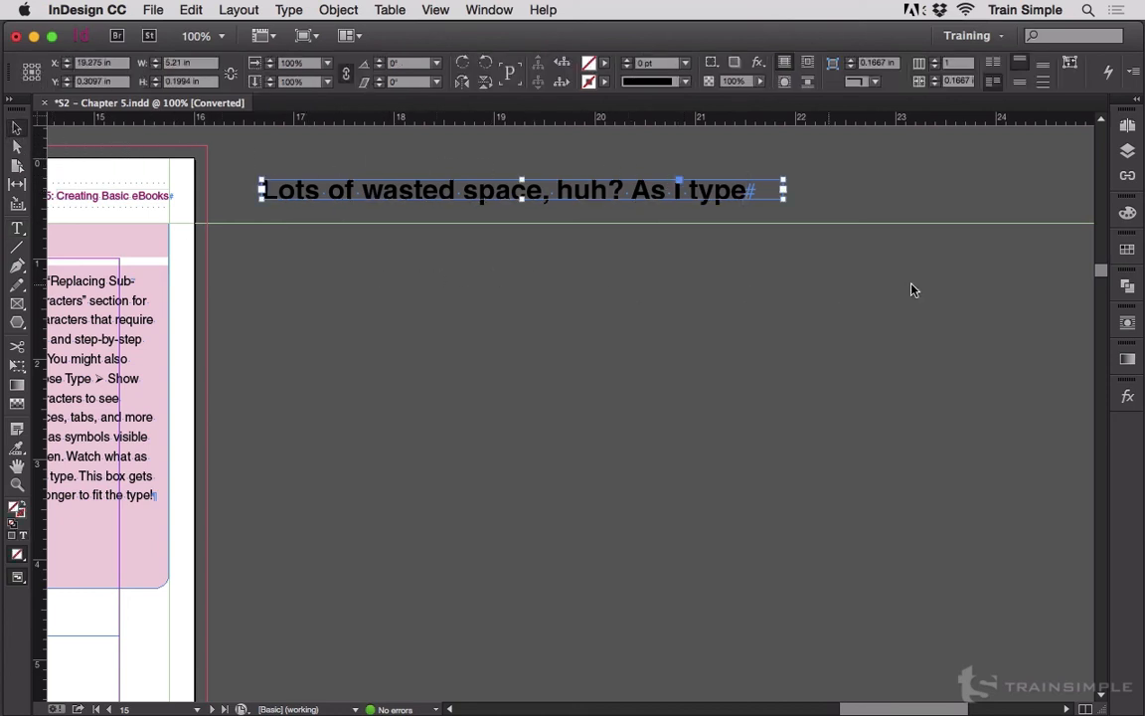
mouse_move(1035, 290)
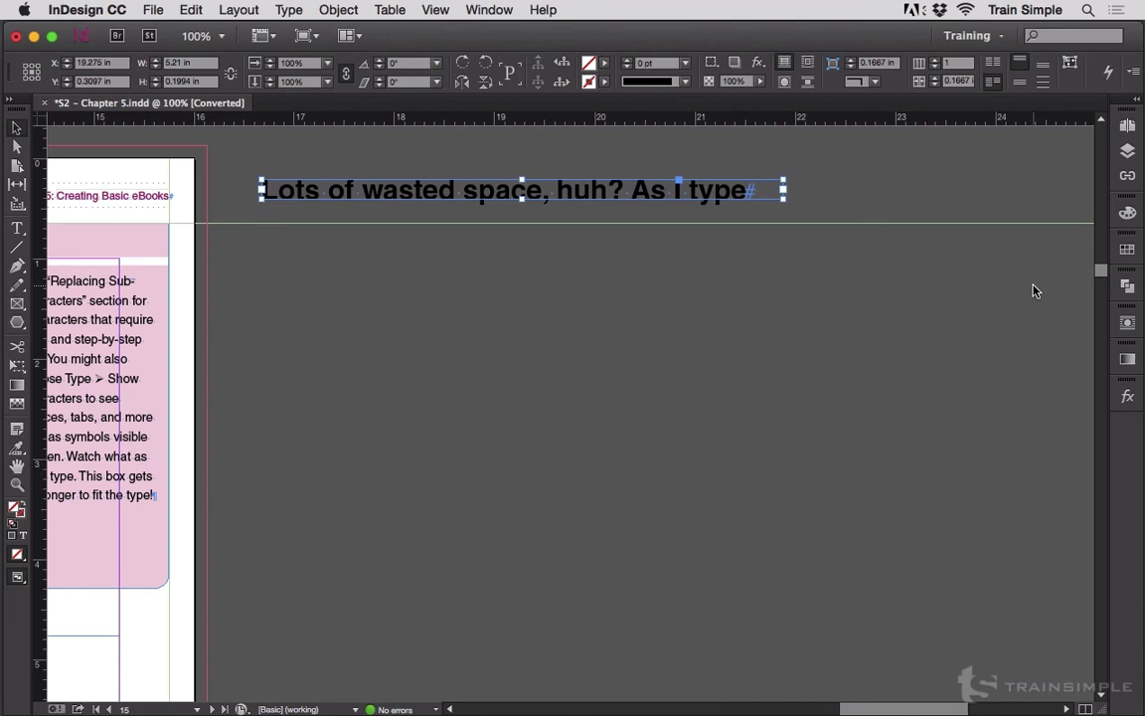